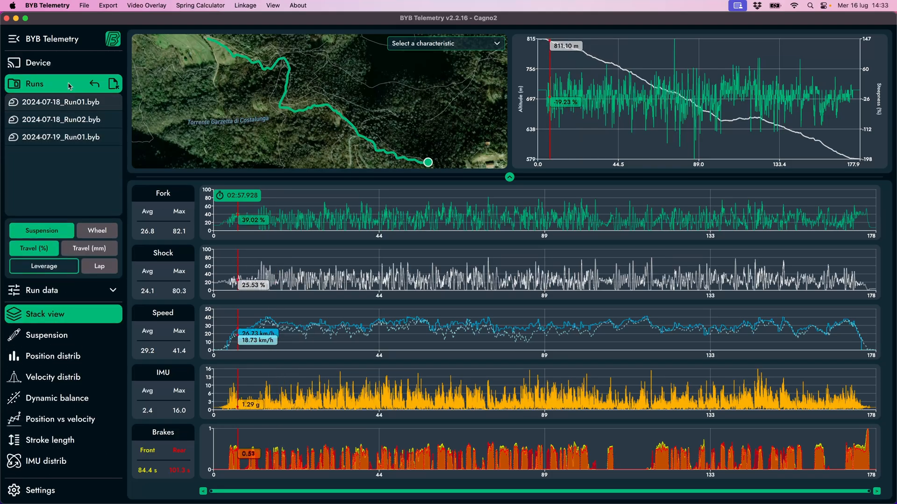
Try connecting to the device and browsing for a run file, cancelling both
click(39, 62)
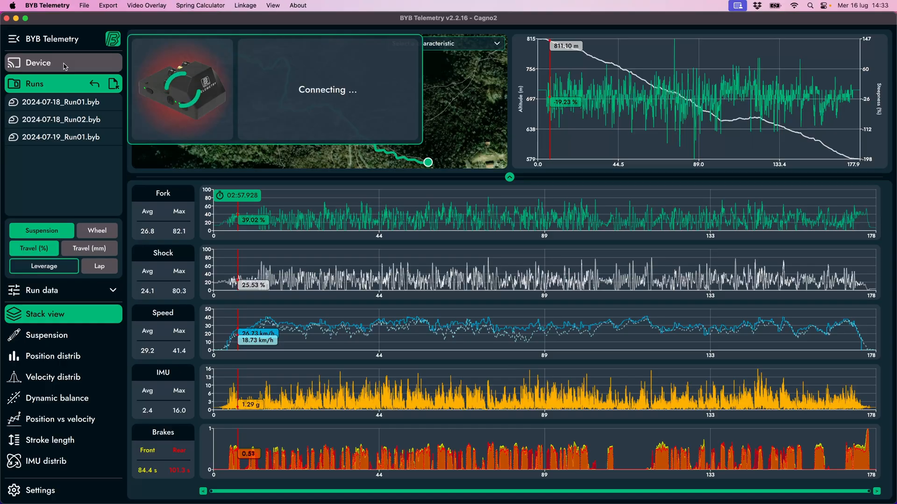
click(60, 103)
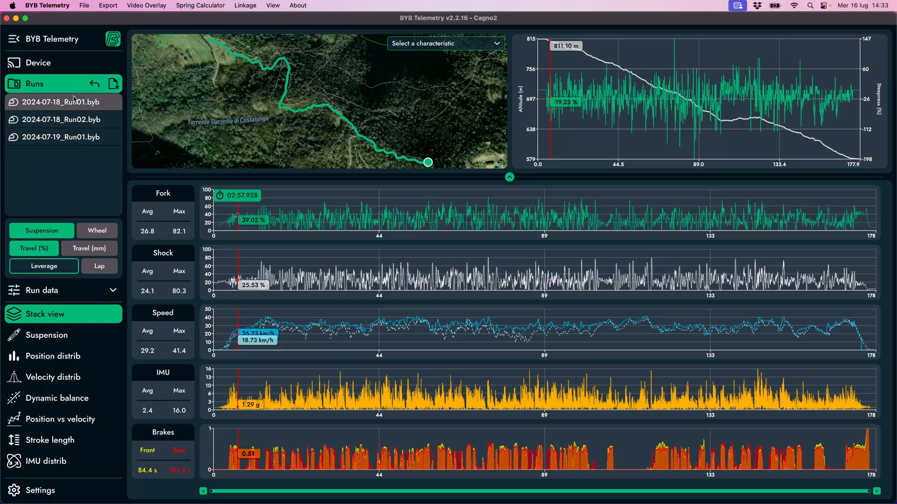
mouse_move(77, 108)
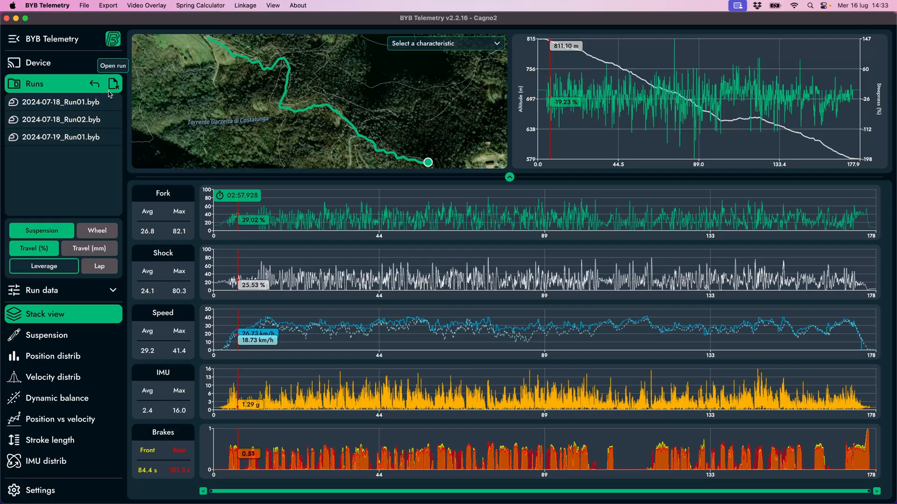
click(113, 66)
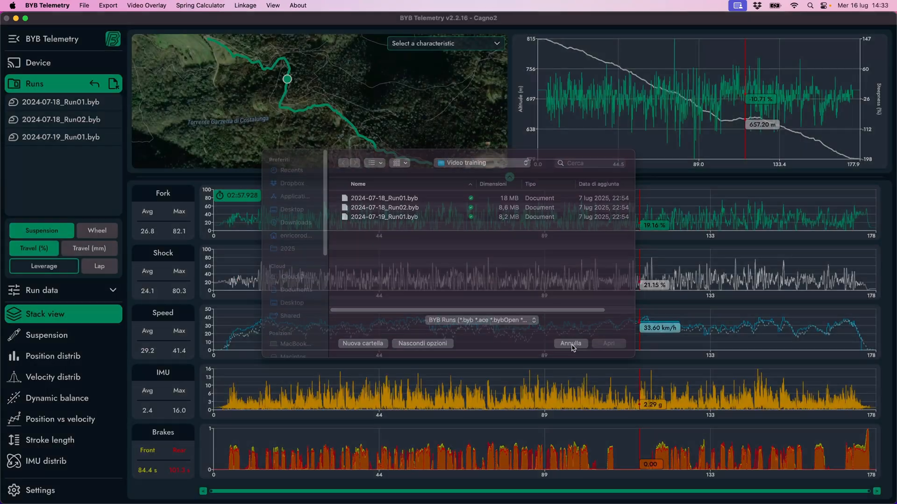
click(570, 343)
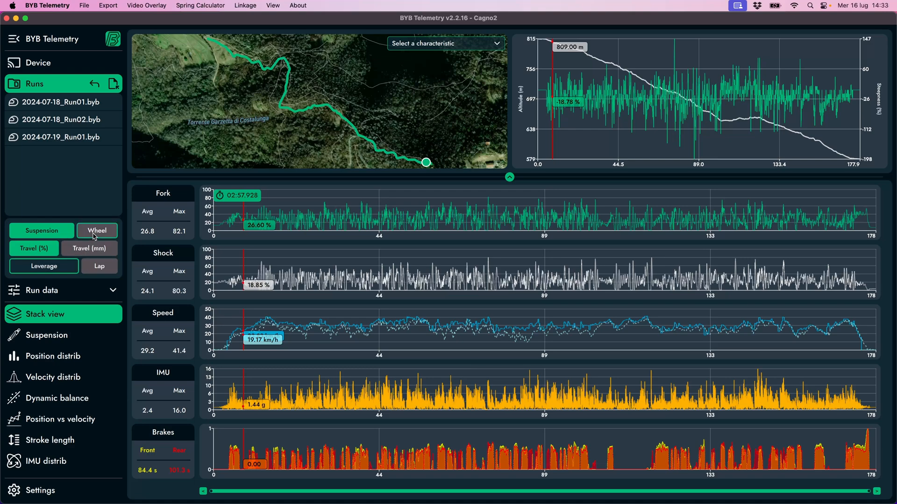
Bring up the Leverage window with its five-point shock-versus-wheel travel table and curve
click(44, 266)
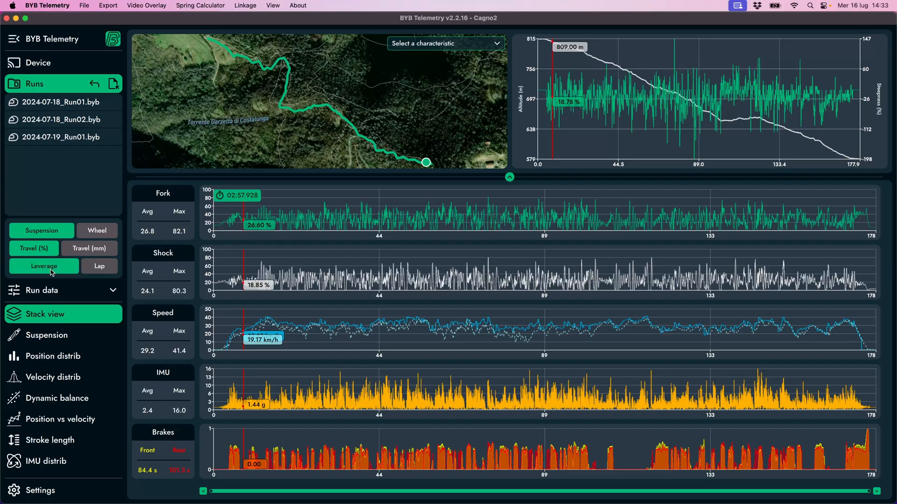
click(43, 266)
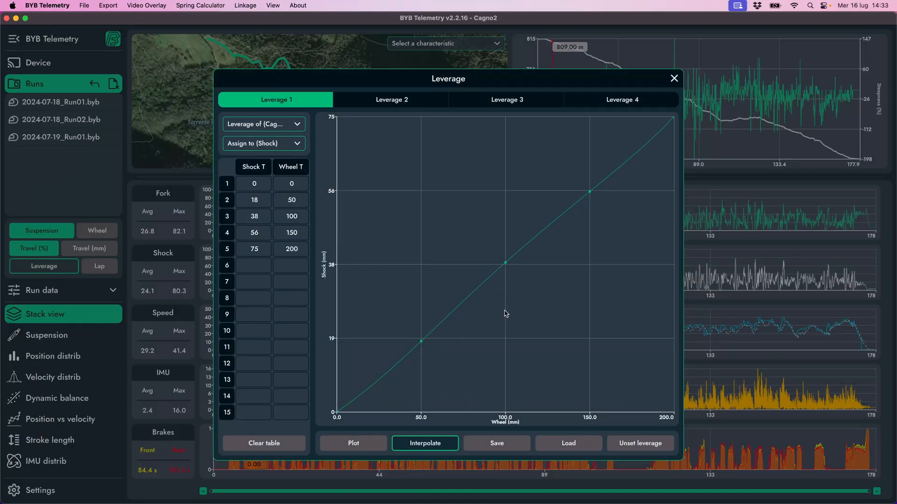
mouse_move(536, 299)
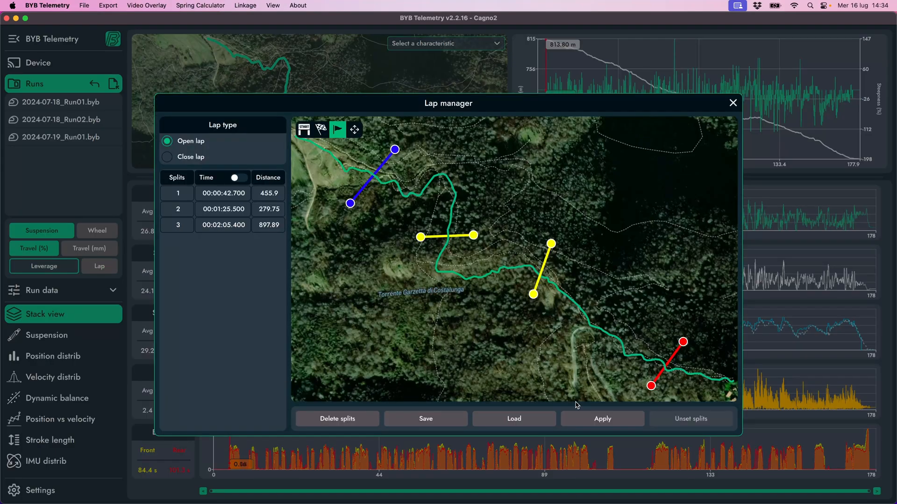
mouse_move(561, 322)
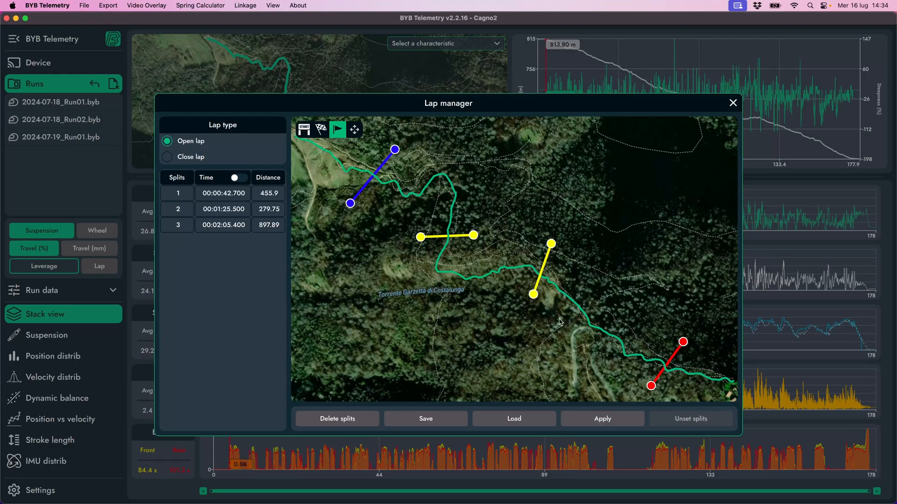
mouse_move(666, 370)
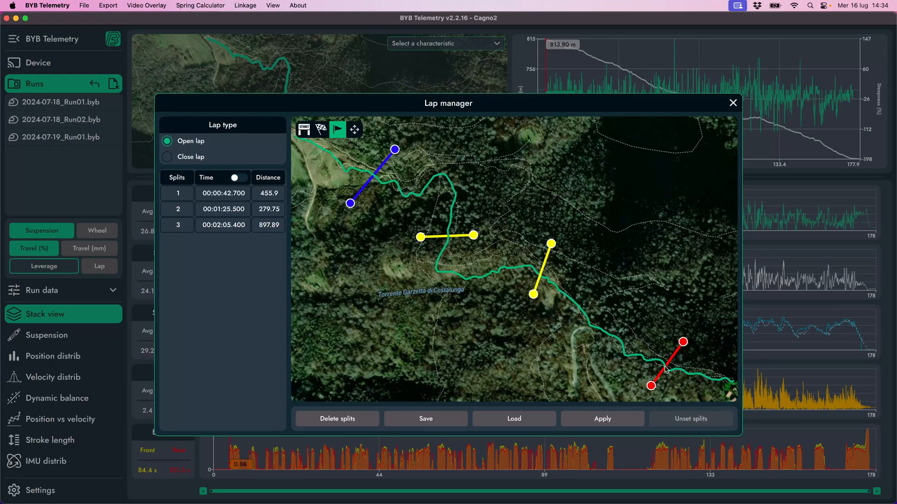
Close the lap manager and expand Run data: fork 200 mm, shock 75 mm, wheel 200 mm, 29-inch wheels
click(732, 103)
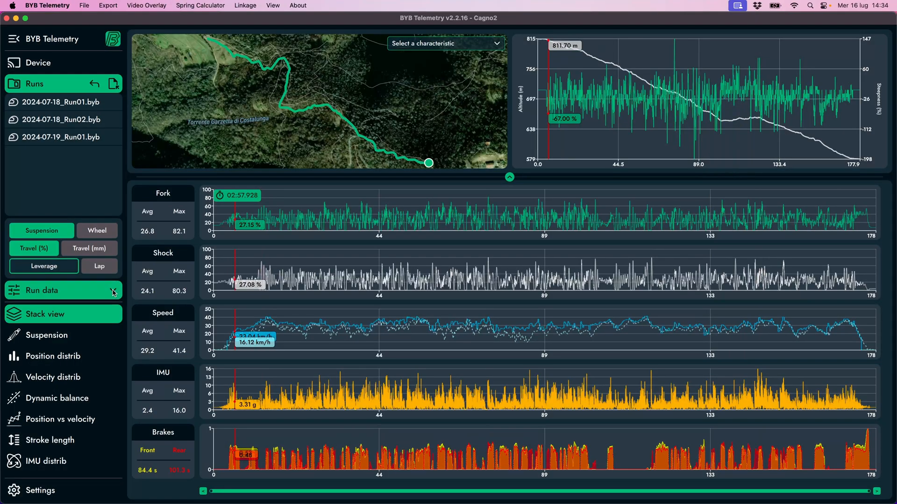
click(63, 290)
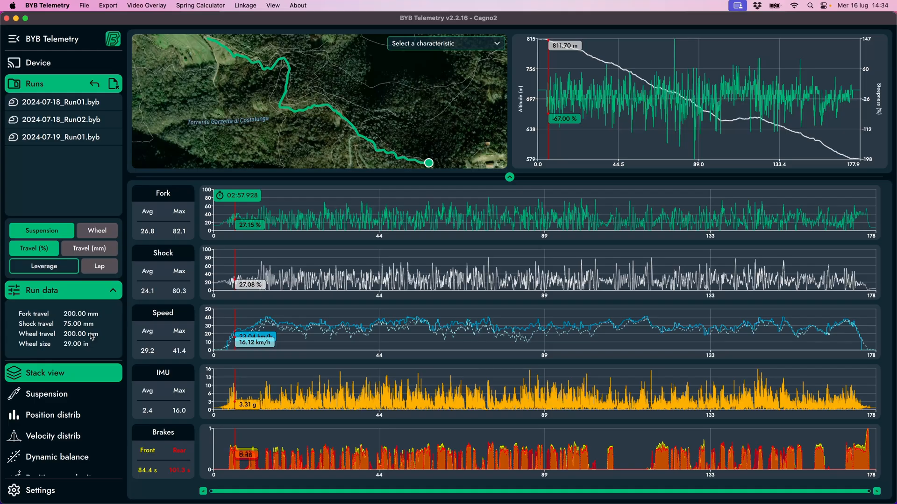
mouse_move(93, 335)
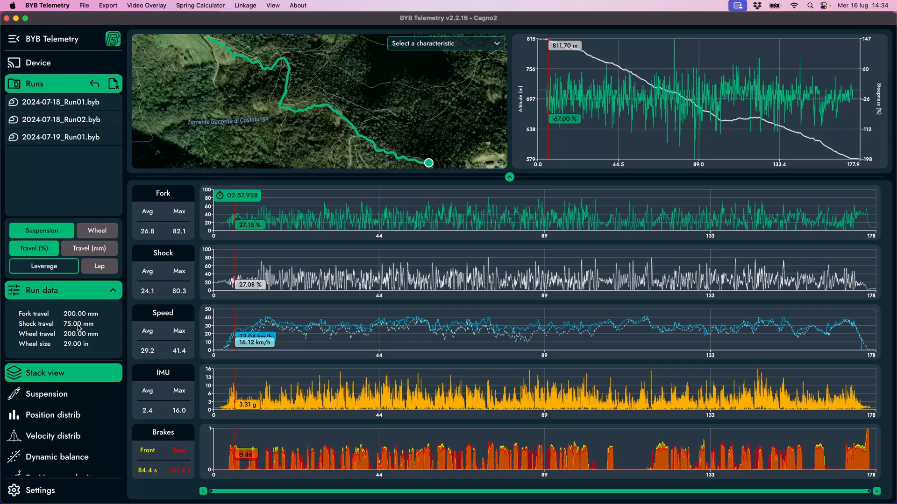
mouse_move(90, 352)
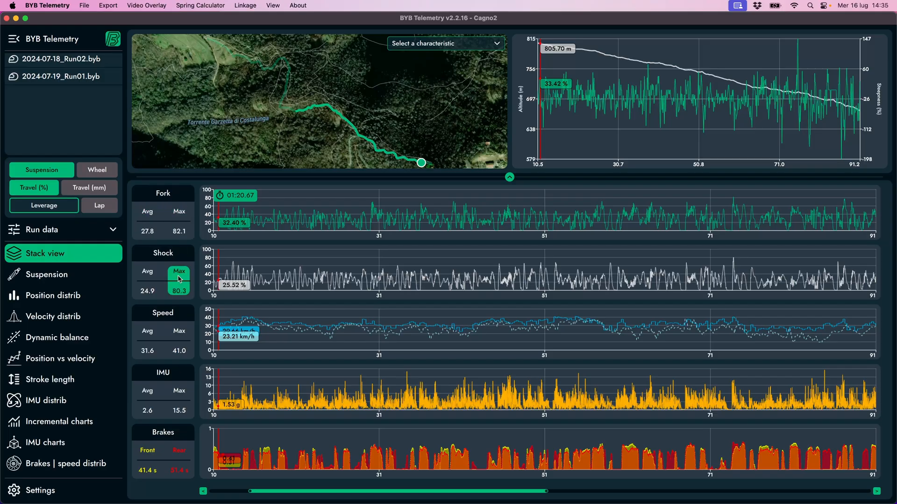
Narrow the bottom time range slider so only the roughly 71–86 s stretch is analysed
click(146, 391)
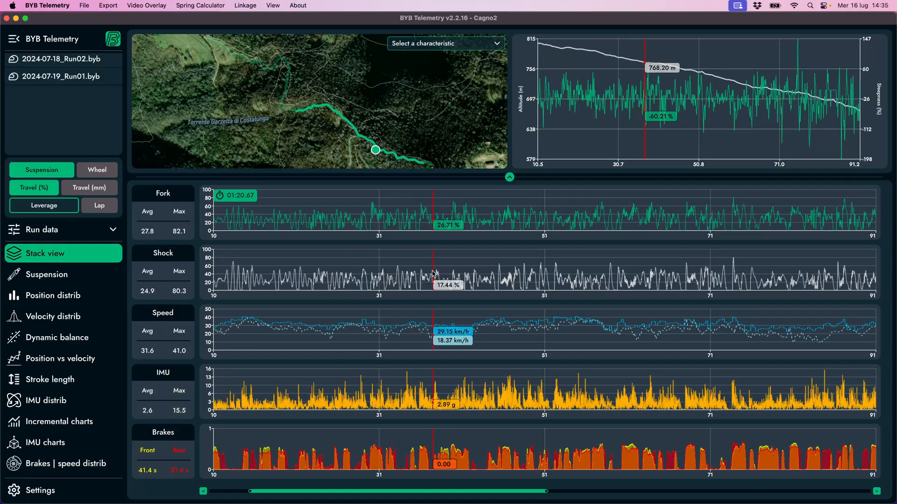
mouse_move(433, 273)
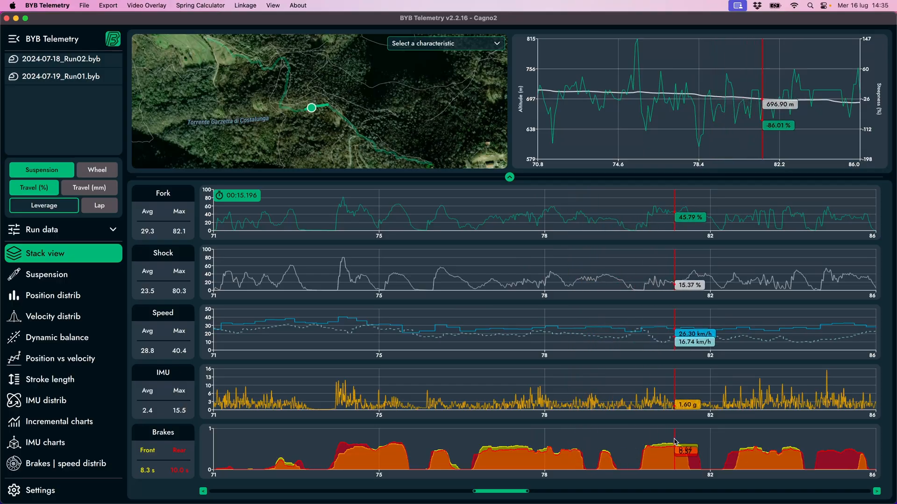
Show the Suspension chart in wheel terms with fork velocity instead of shock travel
click(46, 275)
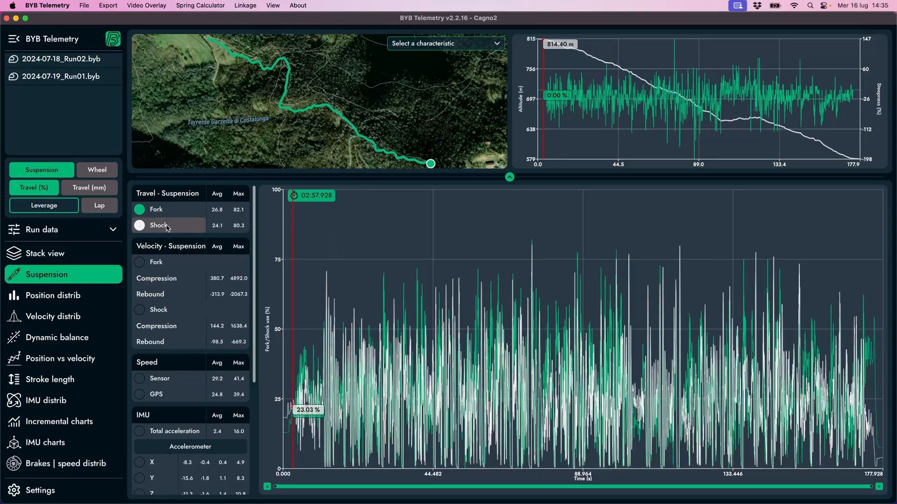
click(139, 210)
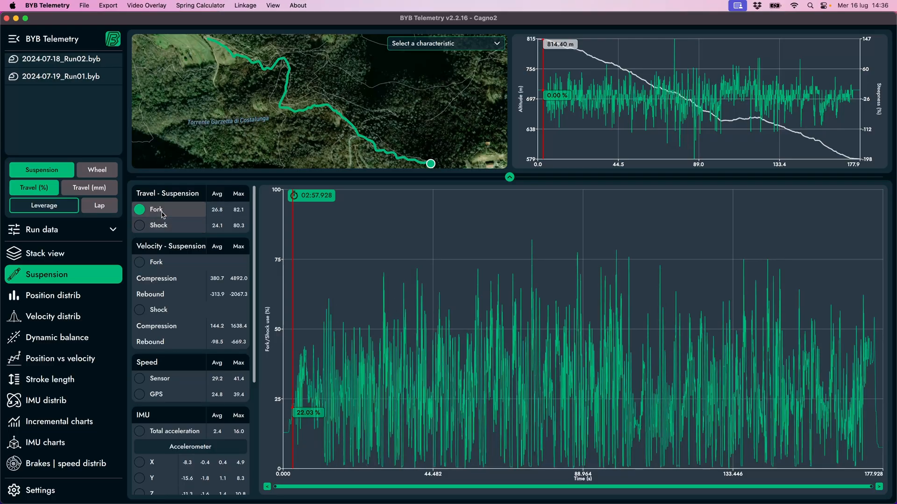
click(139, 262)
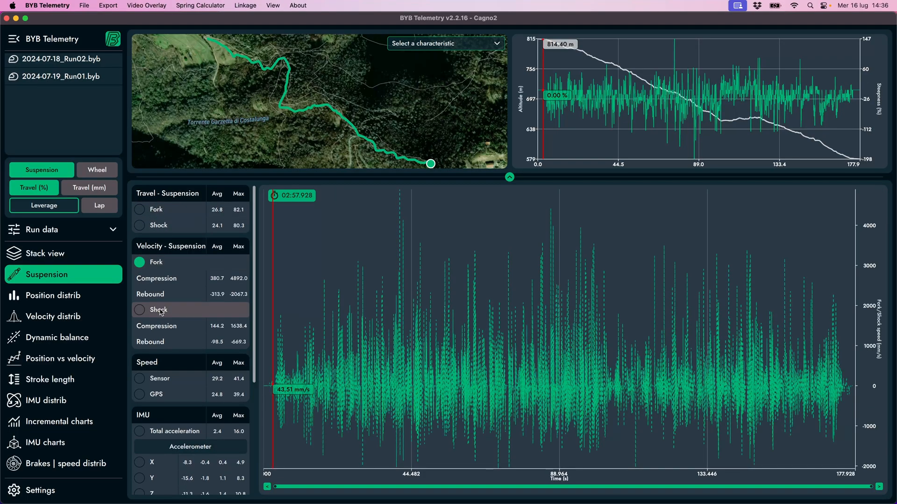
click(139, 310)
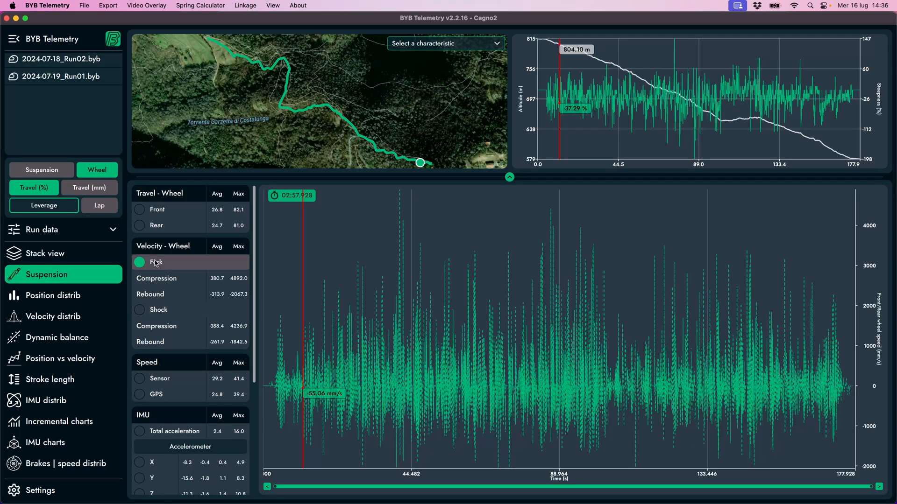
Preview the sensor speed, gyroscope X/Y/Z and front brake traces, toggling each on and off
click(139, 318)
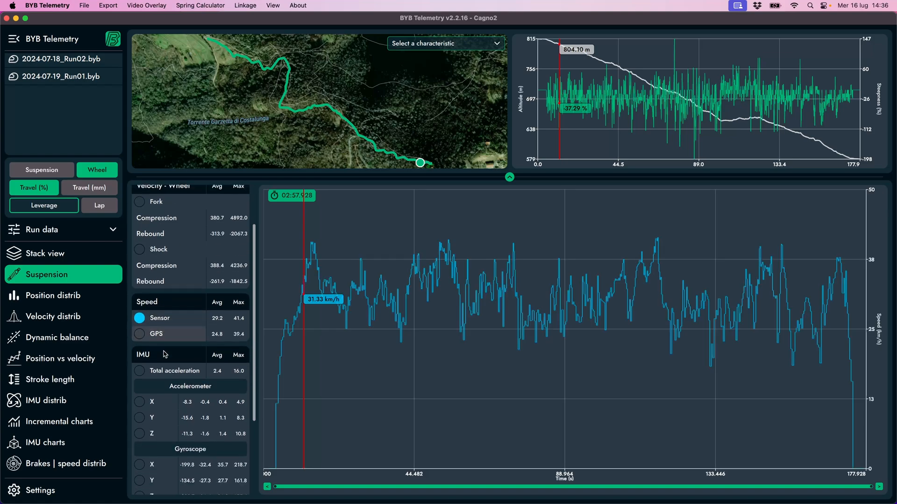
click(139, 286)
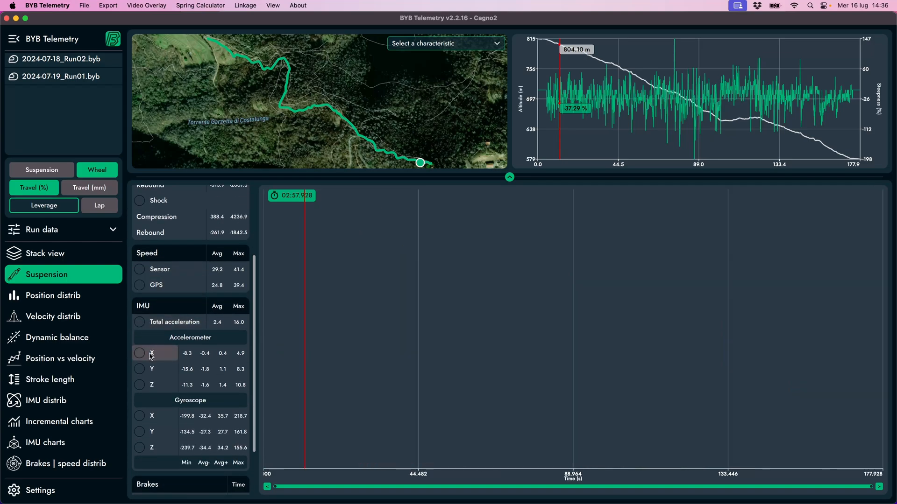
click(140, 370)
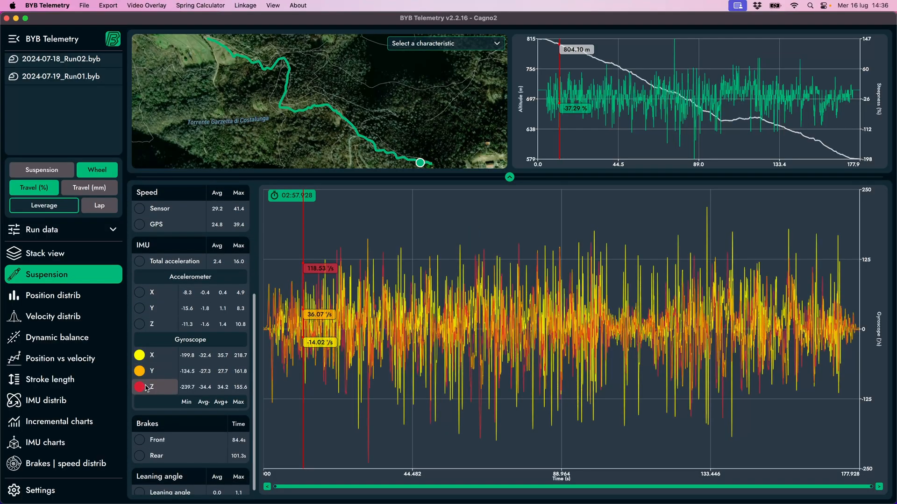
click(139, 387)
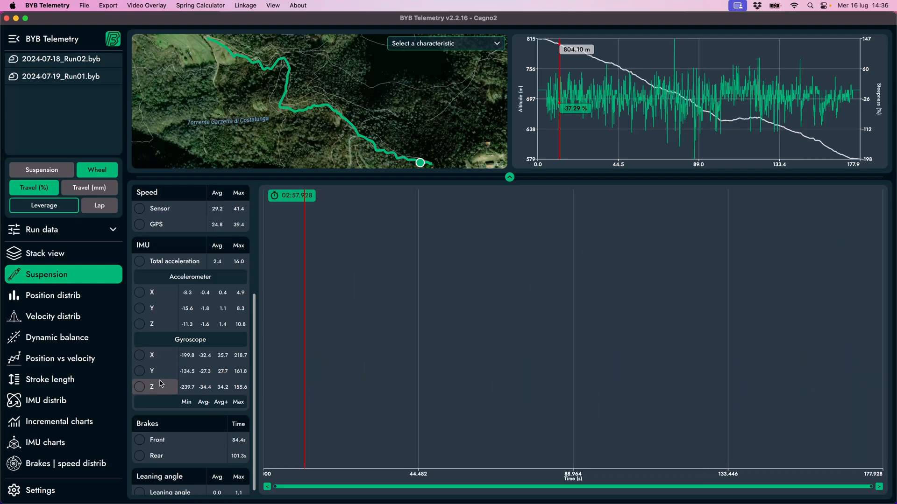
click(139, 440)
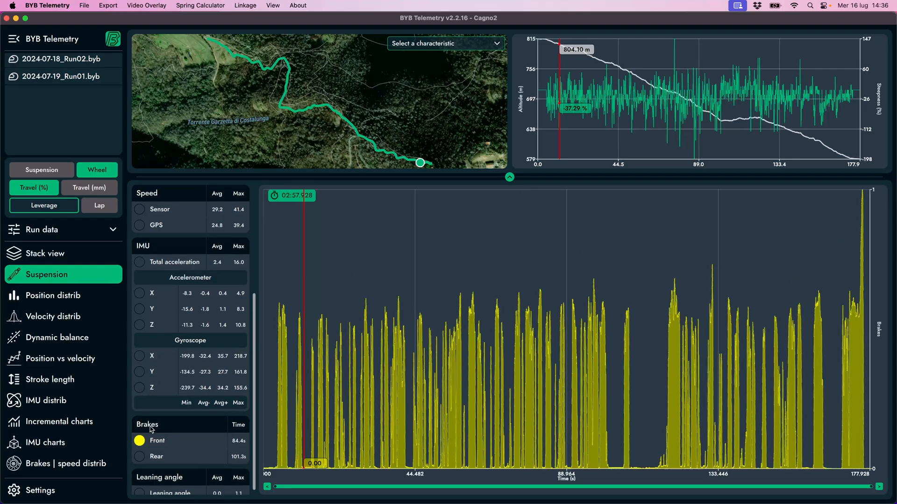
click(139, 457)
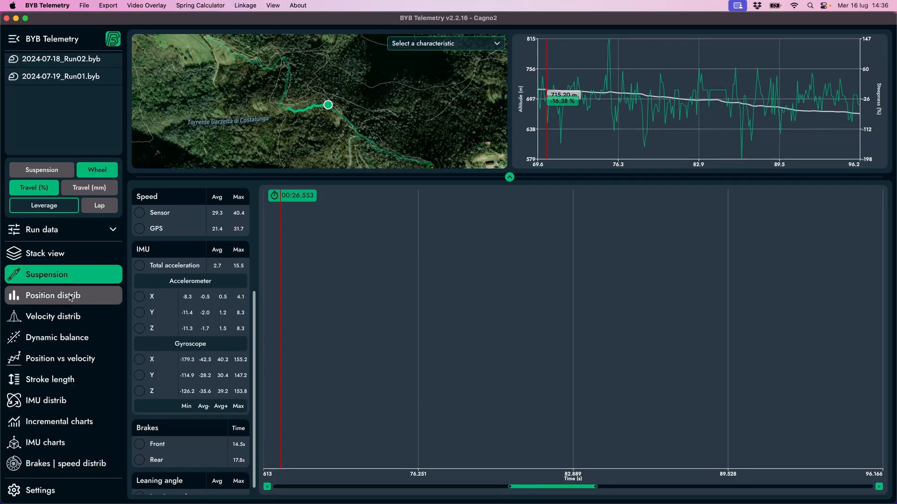
Show the travel distribution with front and rear selection overlays, trying the front brake overlay
click(53, 295)
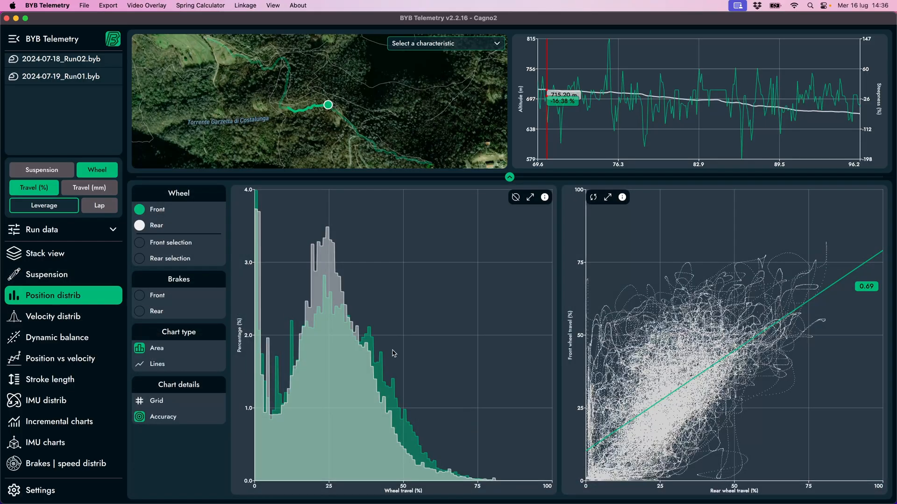
mouse_move(405, 353)
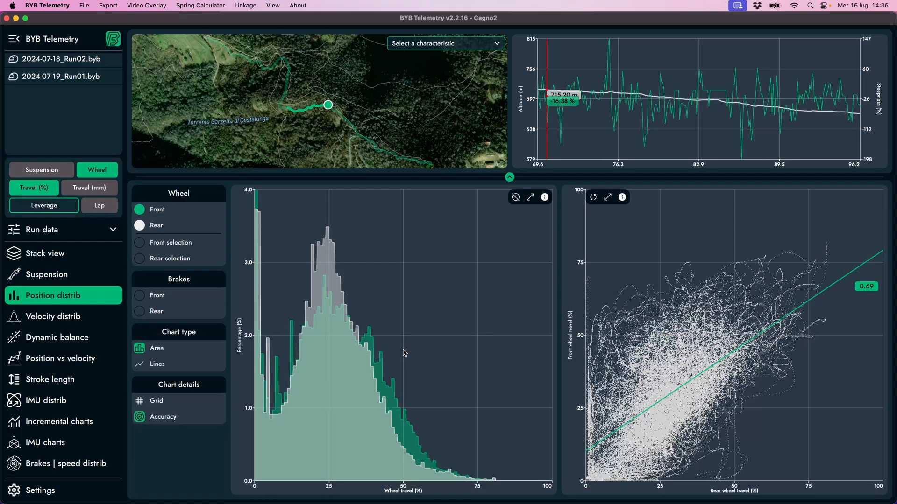
mouse_move(413, 349)
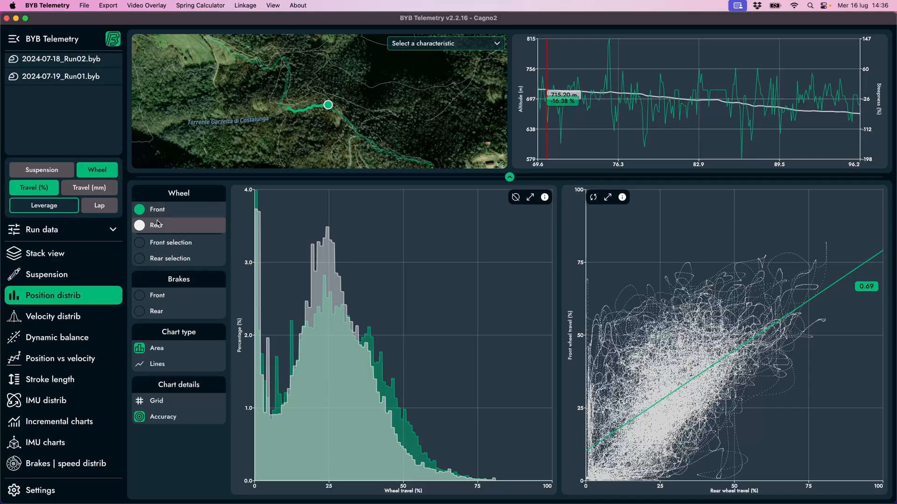
click(139, 242)
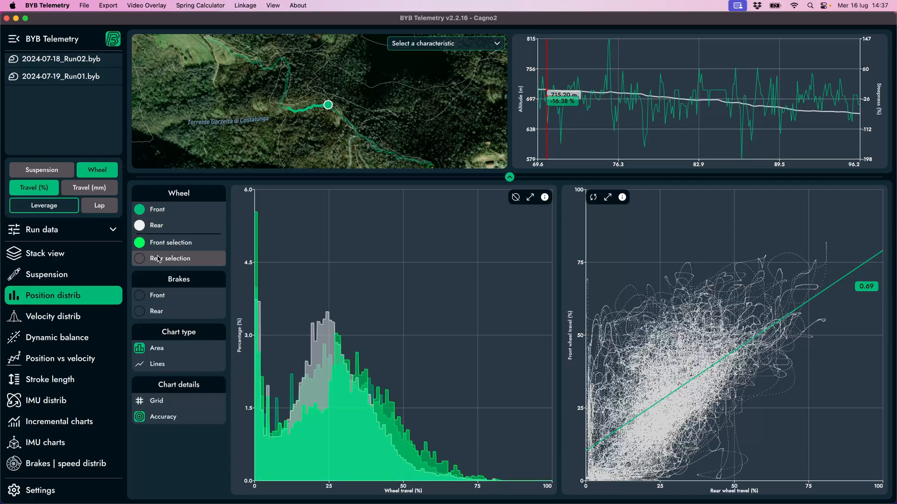
click(140, 258)
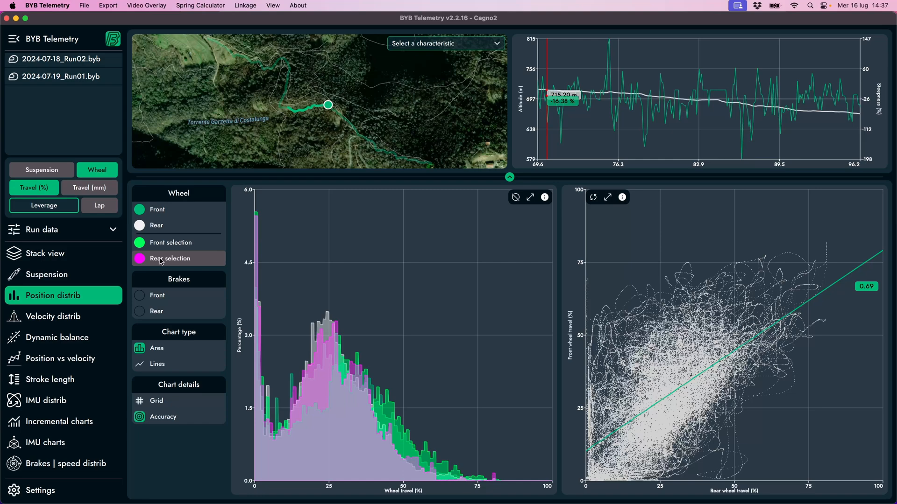
click(156, 296)
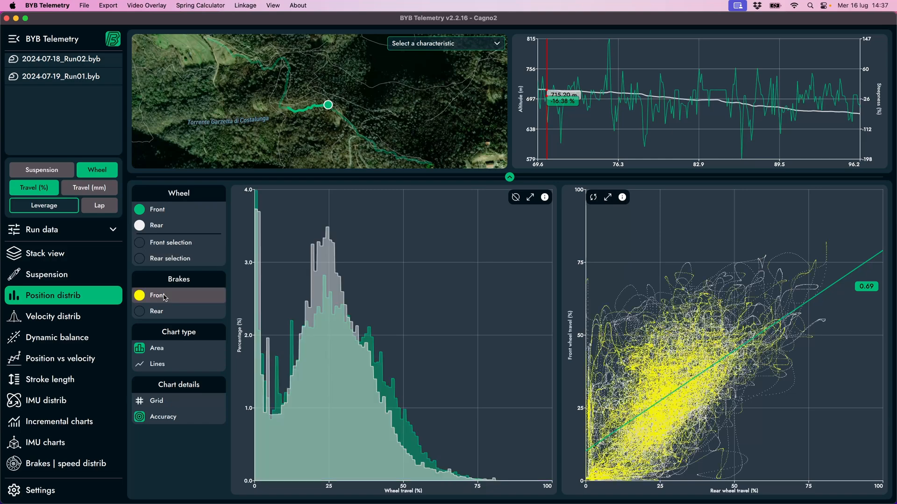
click(156, 295)
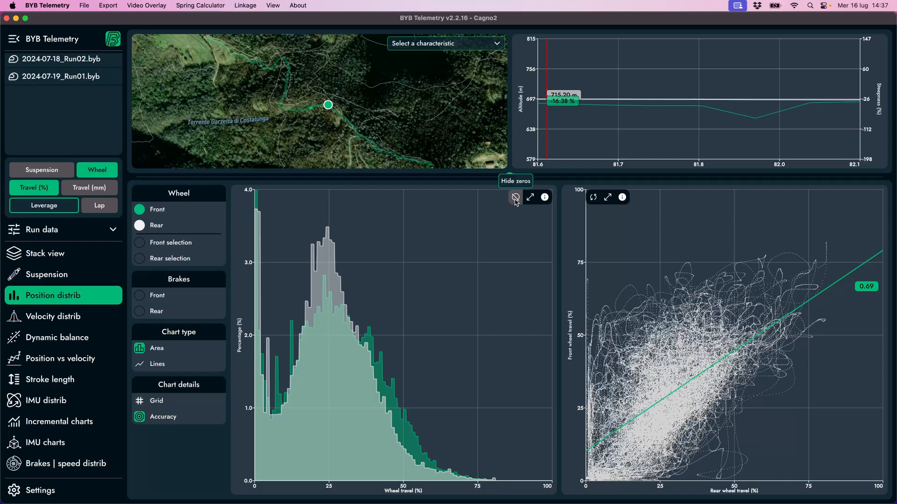
Exclude zero readings from the wheel travel histogram and scatter plot
click(514, 197)
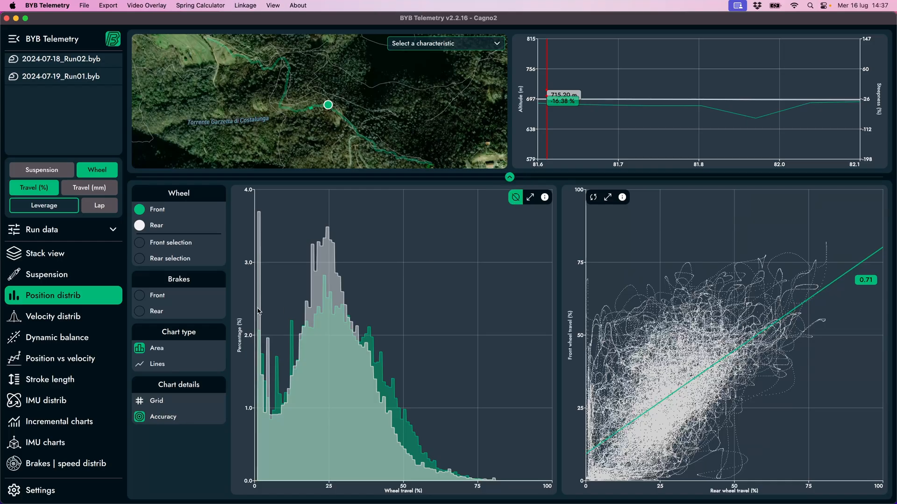
mouse_move(529, 197)
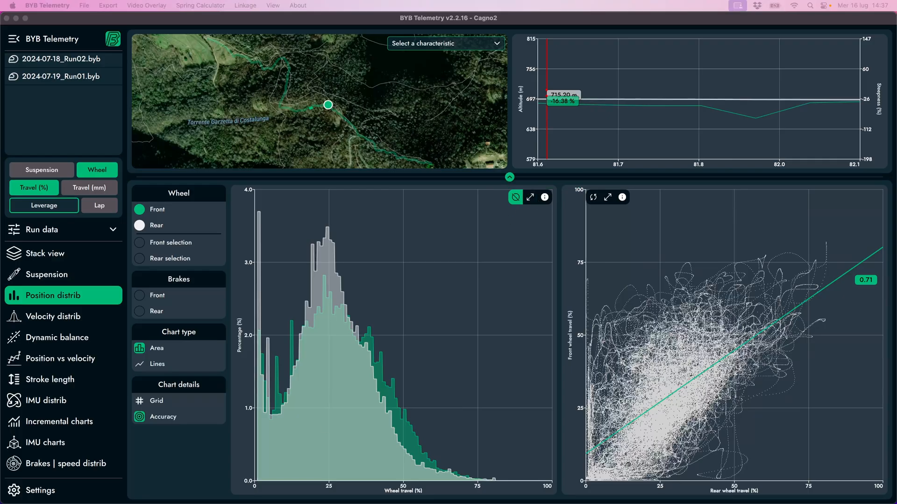
Enlarge the travel histogram, zoom its travel and percentage axes, reset and close it
click(530, 197)
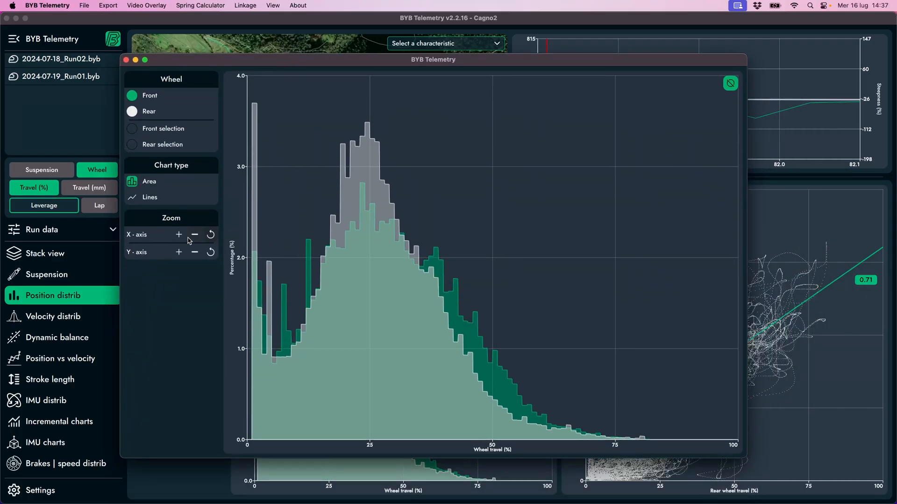
click(178, 235)
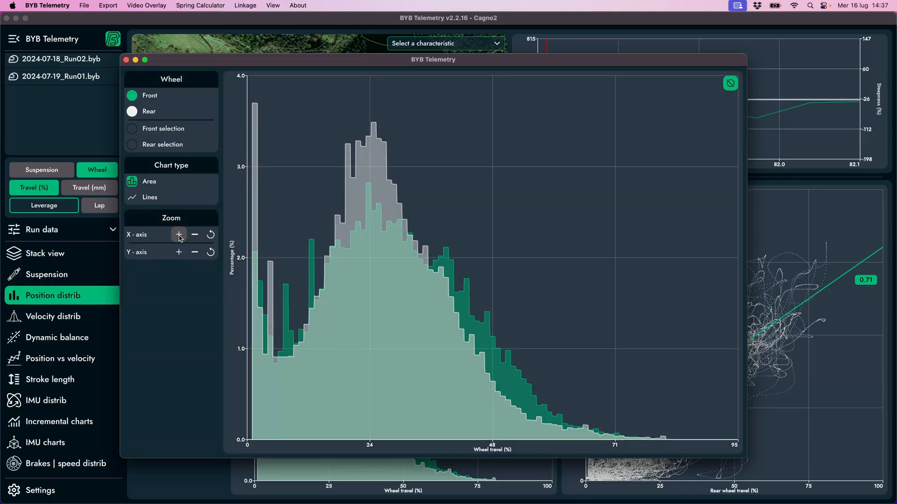
click(179, 253)
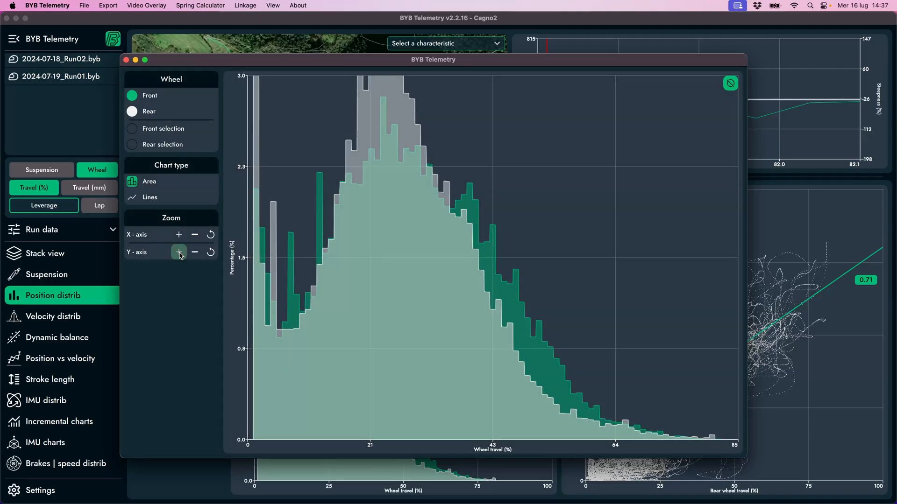
click(178, 252)
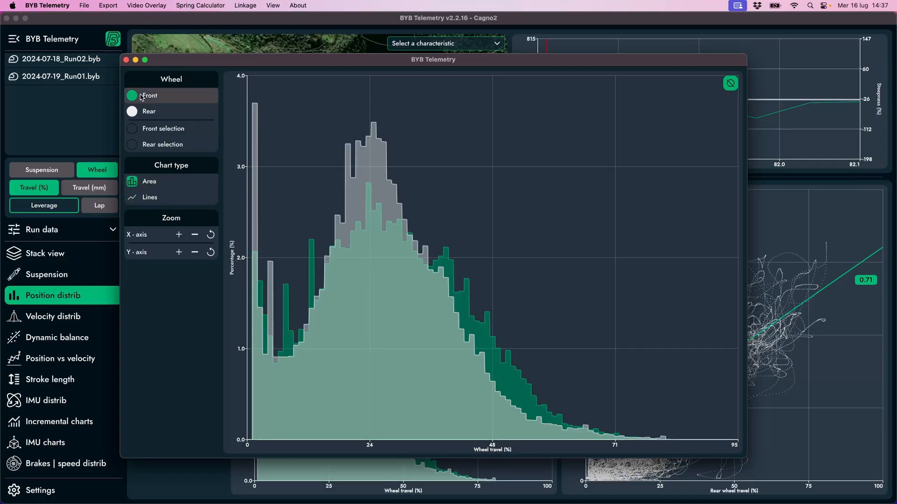
click(126, 60)
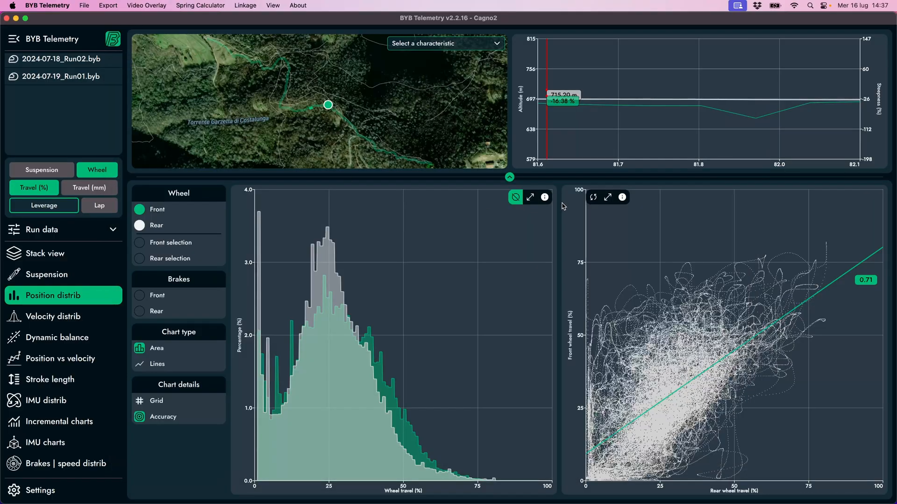
mouse_move(594, 197)
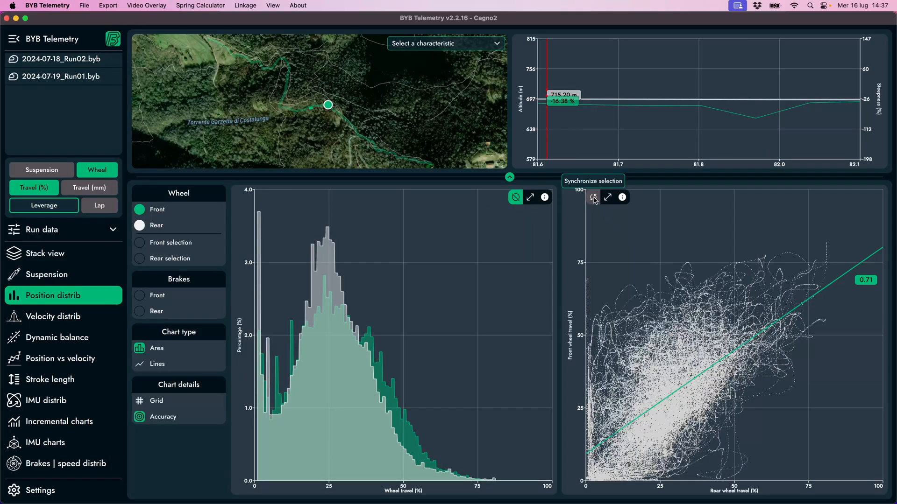
Synchronize the scatter plot to the selected range and switch to the velocity distribution
click(594, 197)
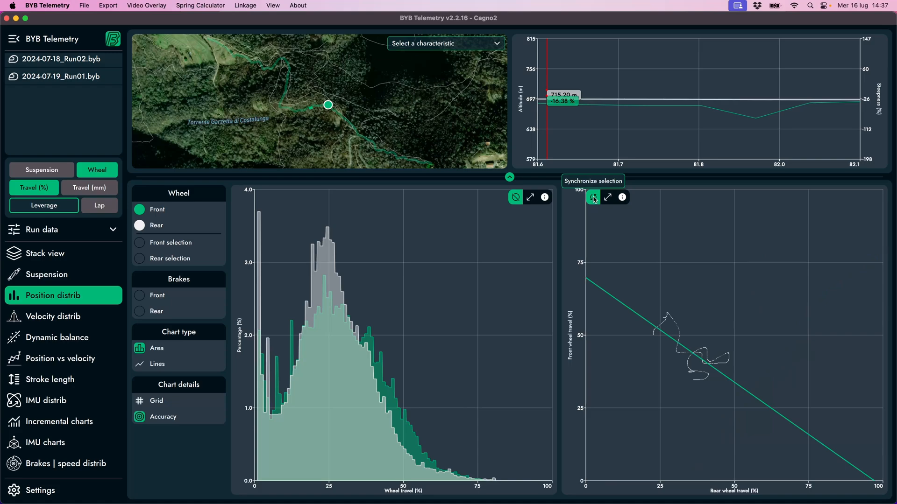
click(52, 317)
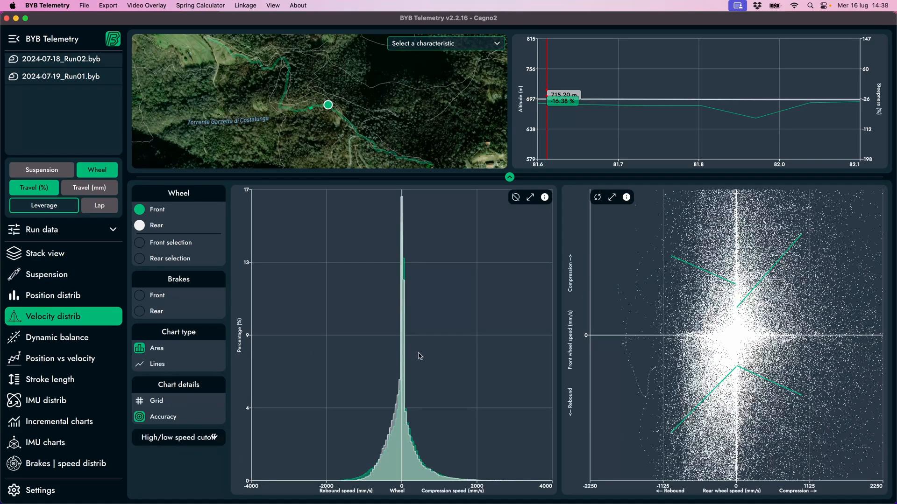
mouse_move(192, 323)
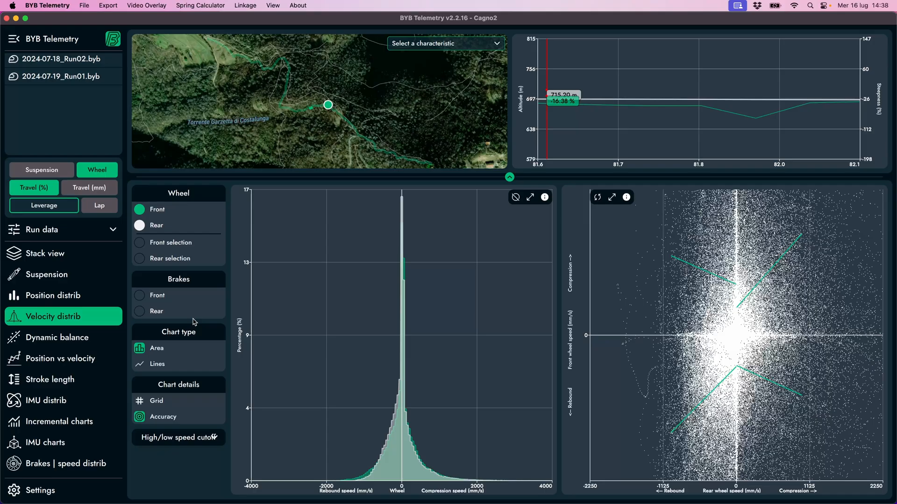
mouse_move(156, 311)
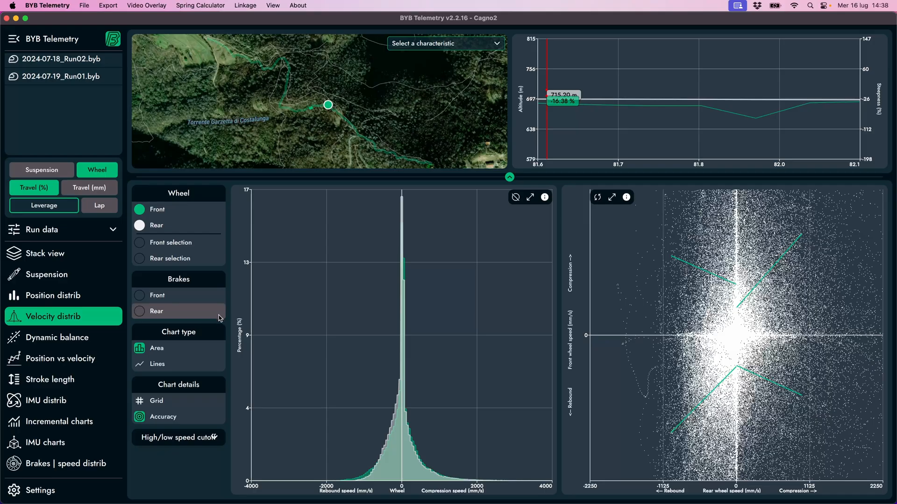
mouse_move(216, 330)
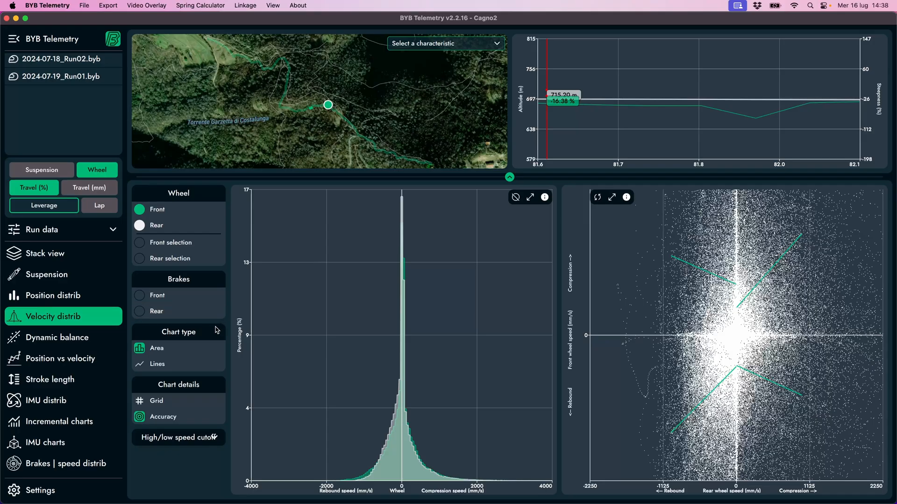
Try the front selection overlay, lines versus filled areas and coarser accuracy bins, restoring defaults
click(139, 243)
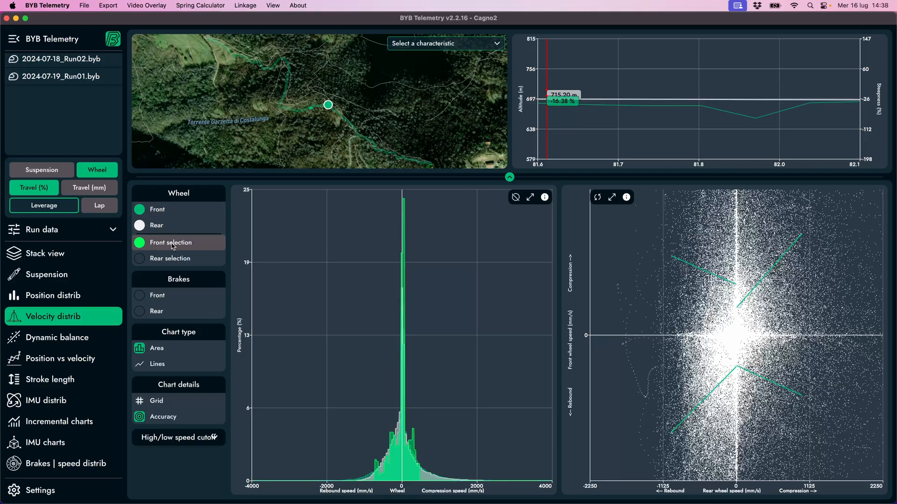
click(156, 225)
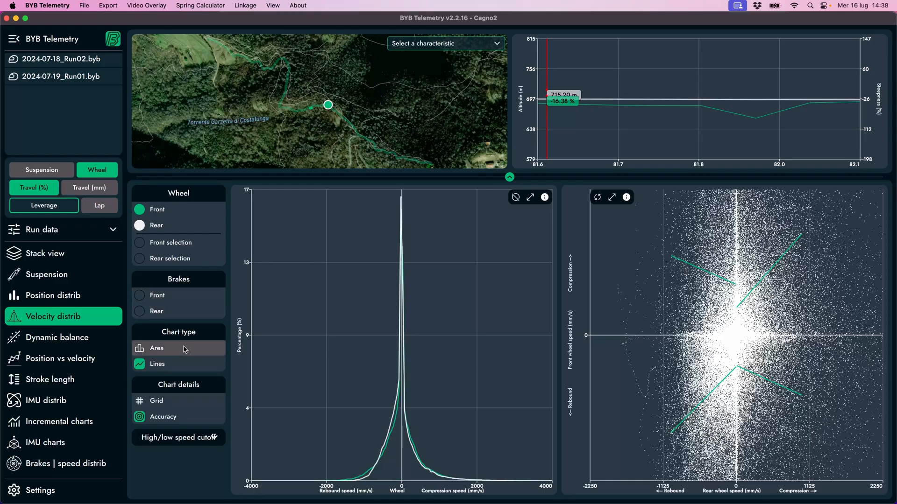
click(156, 348)
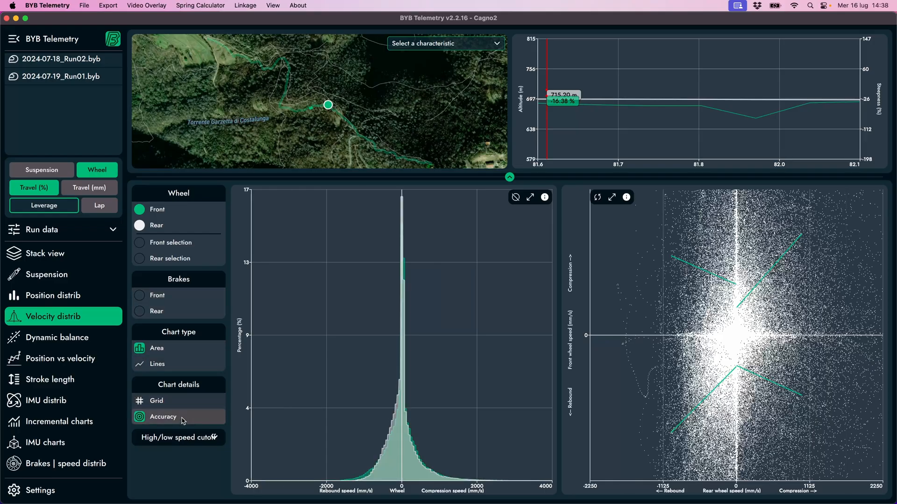
click(163, 417)
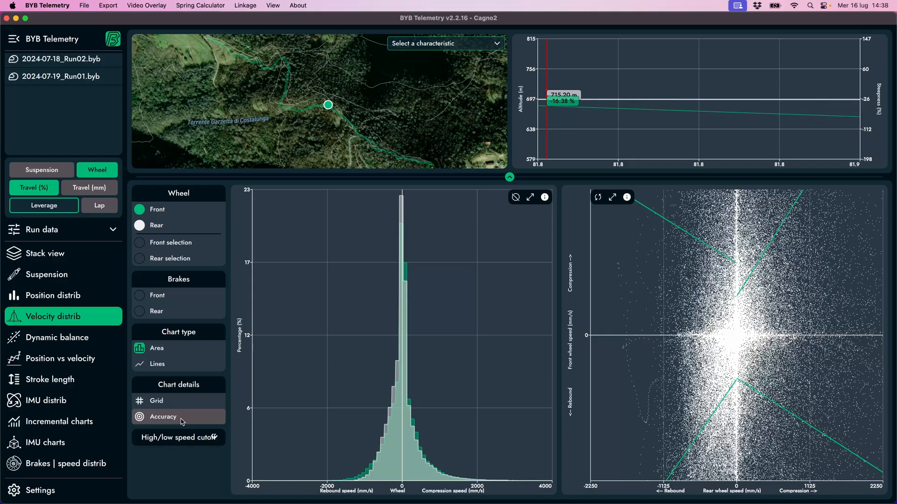
click(515, 198)
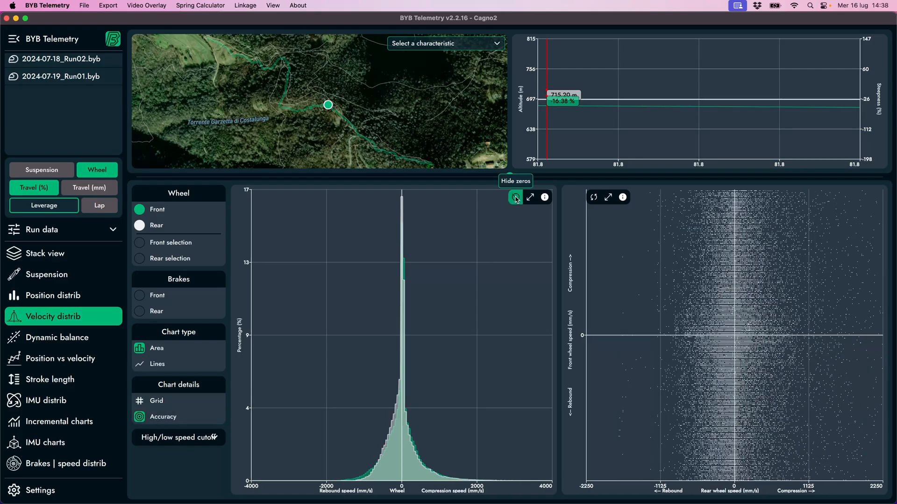
Hide zero readings in the velocity histogram and expand the high/low speed cutoff panel
click(514, 197)
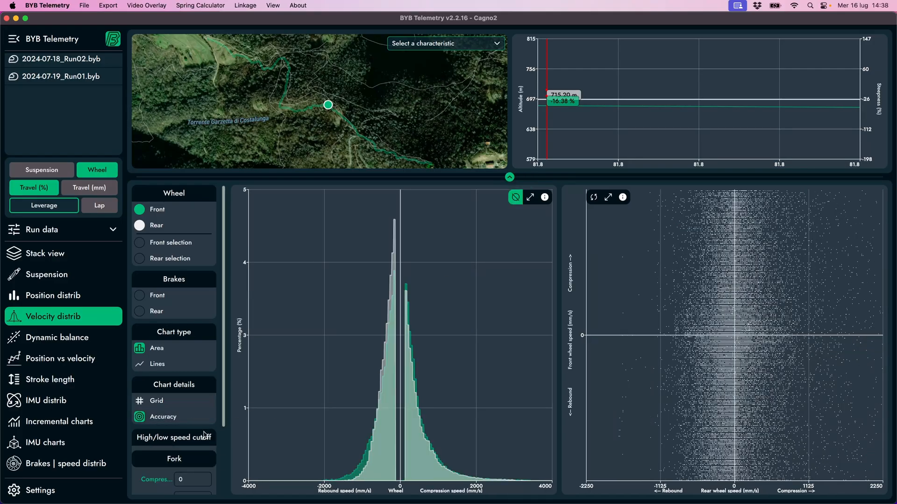
scroll(down, 3)
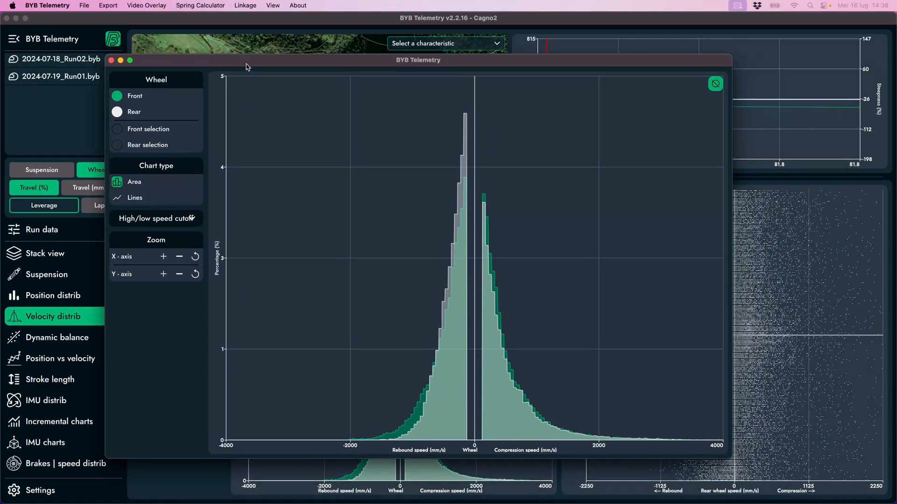
Zoom the enlarged velocity histogram's speed axis, close it and show the Dynamic balance charts
click(163, 256)
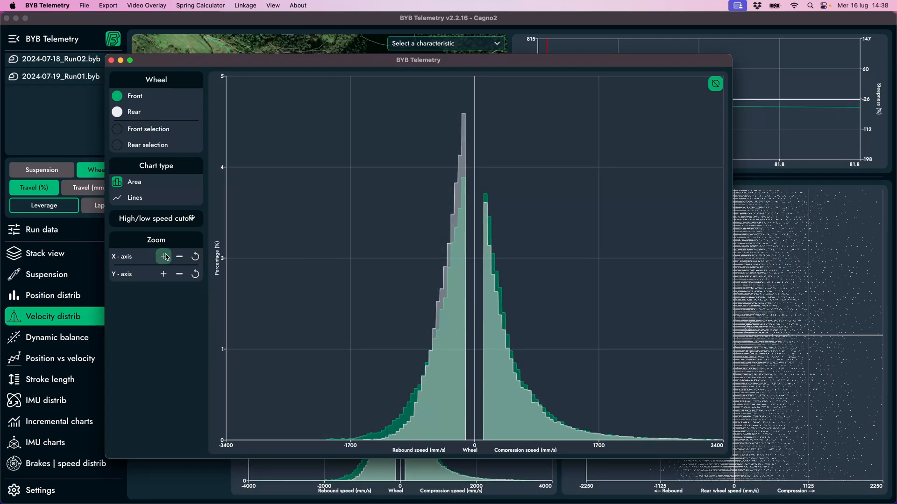
click(162, 256)
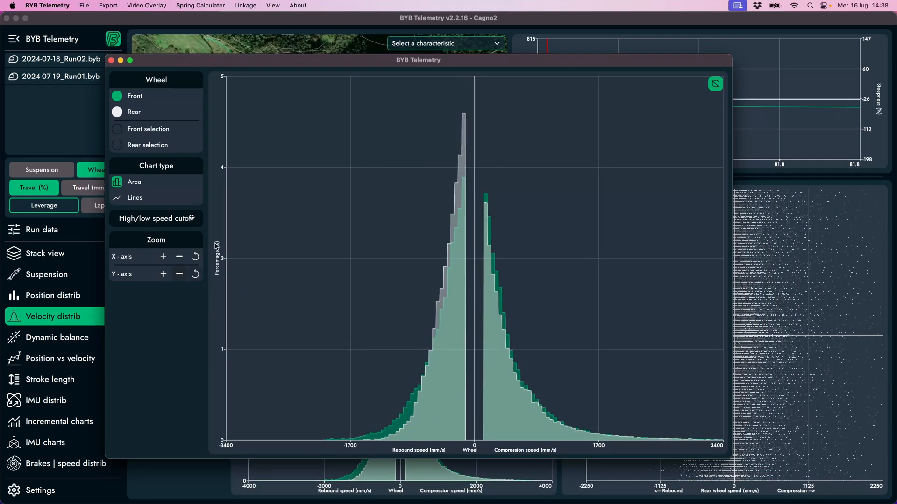
click(134, 197)
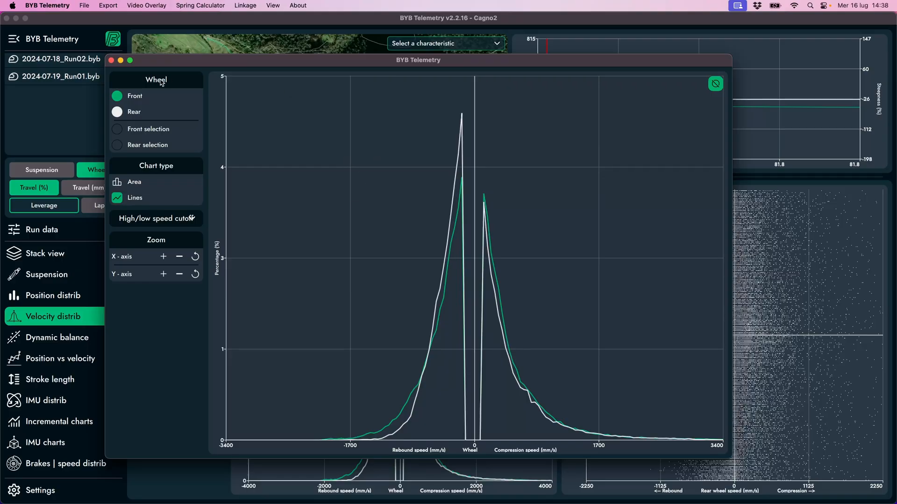
click(56, 338)
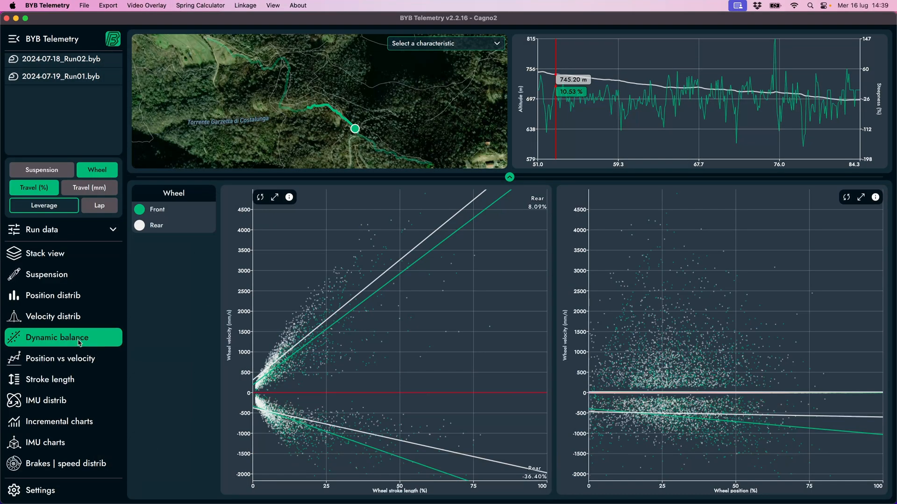
mouse_move(366, 300)
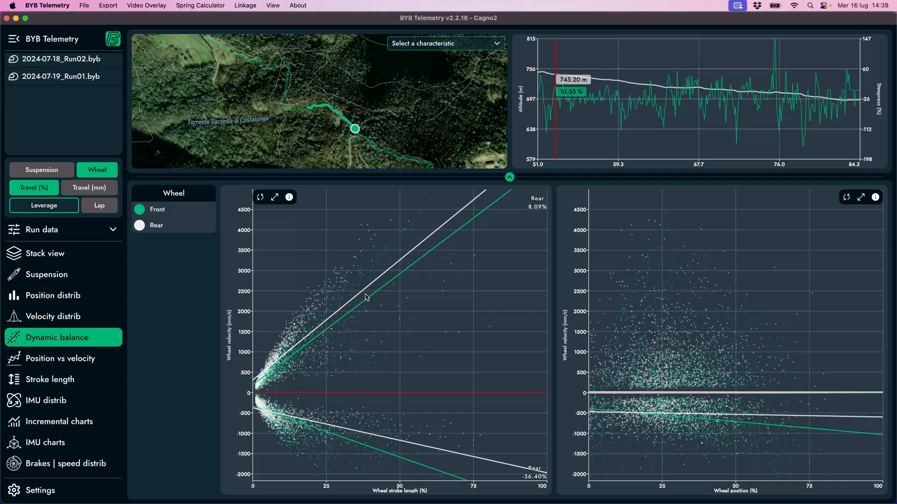
mouse_move(356, 288)
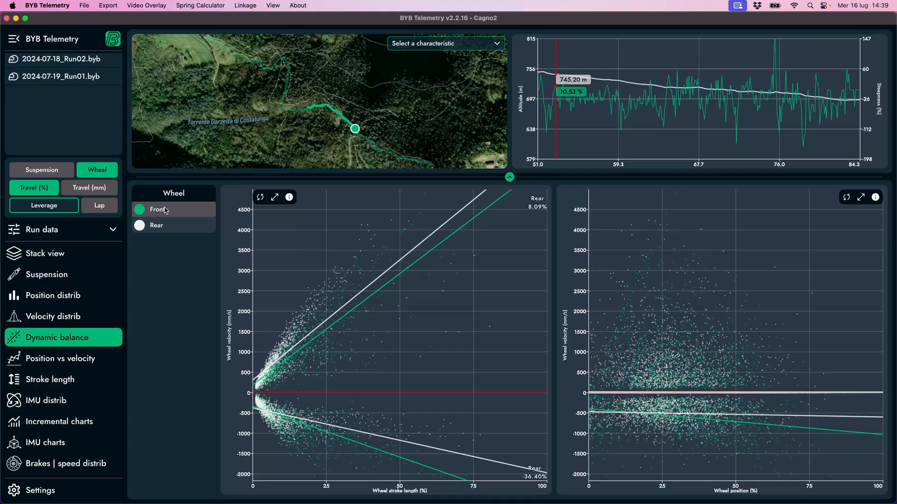
click(138, 209)
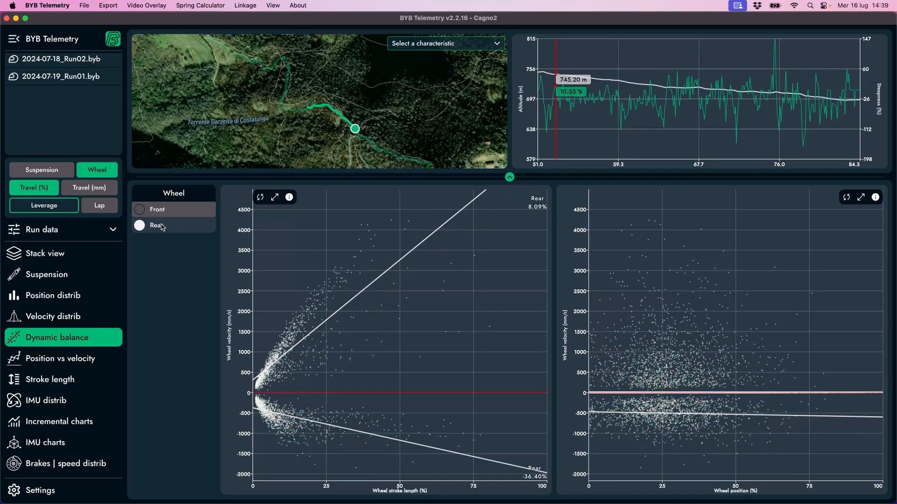
click(139, 209)
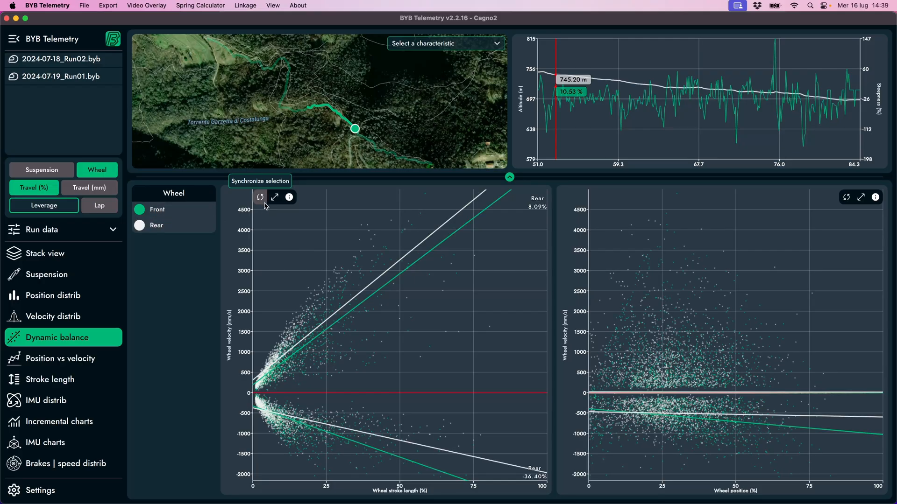
mouse_move(47, 376)
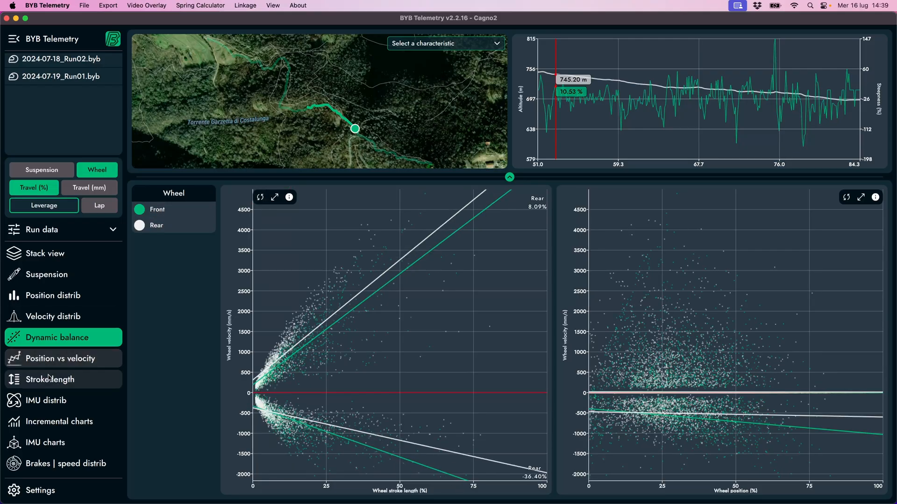
Compare the position-versus-velocity chart as scatter points and lines, then show Stroke length
click(60, 359)
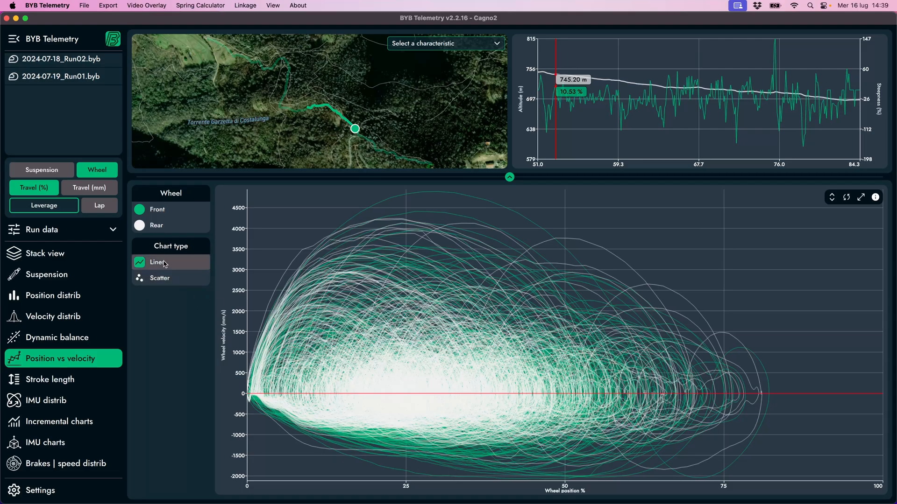
click(160, 278)
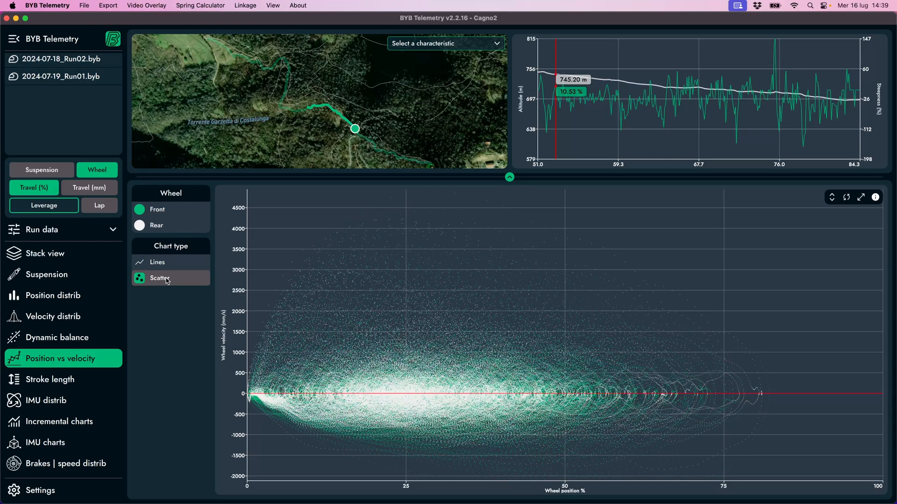
click(156, 262)
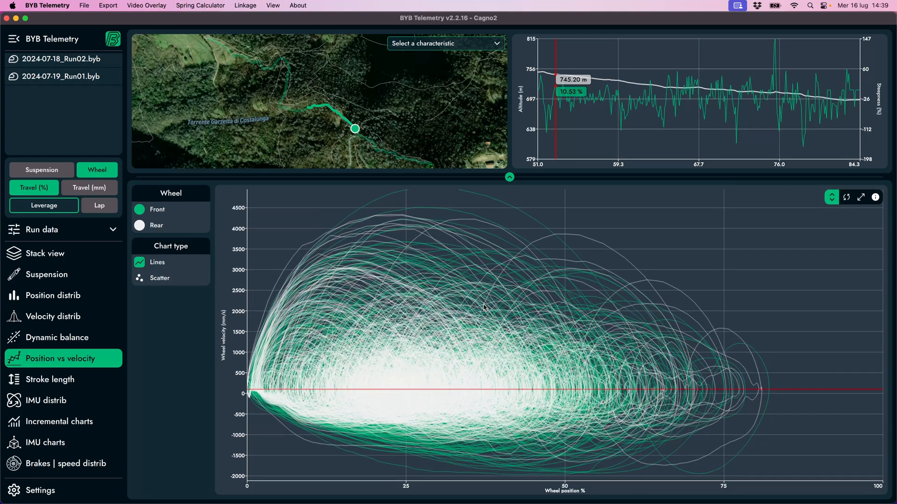
click(846, 198)
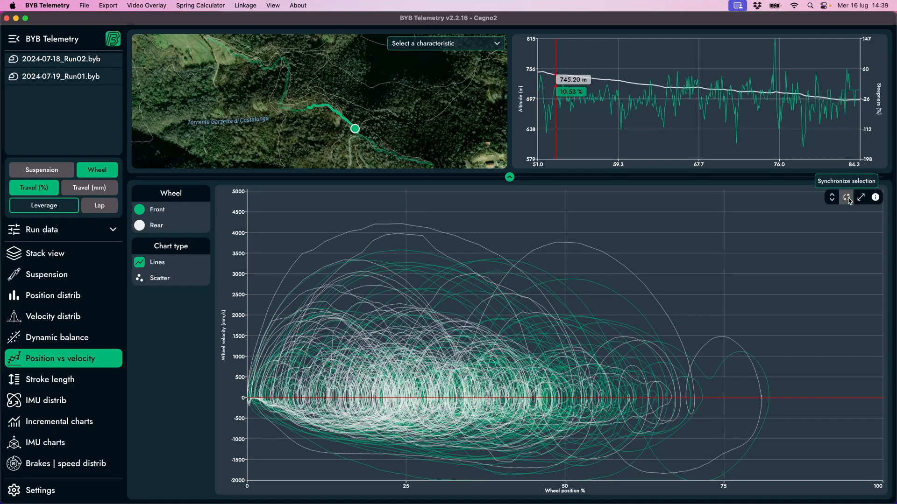
click(51, 379)
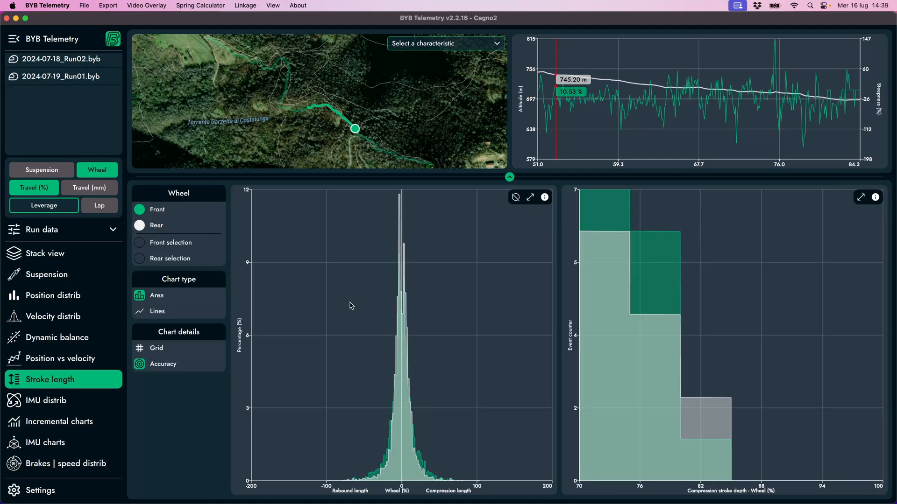
mouse_move(156, 226)
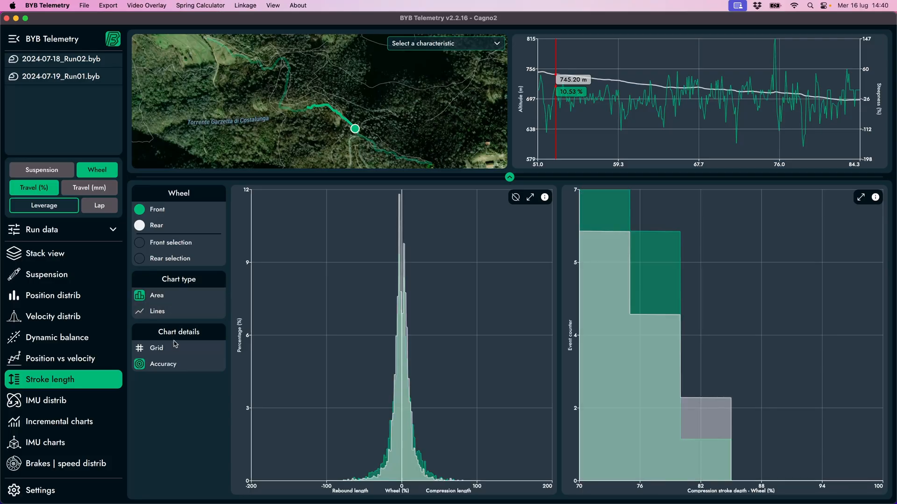
Toggle the stroke length histogram's accuracy to coarse bins and back, then show IMU distrib
click(162, 364)
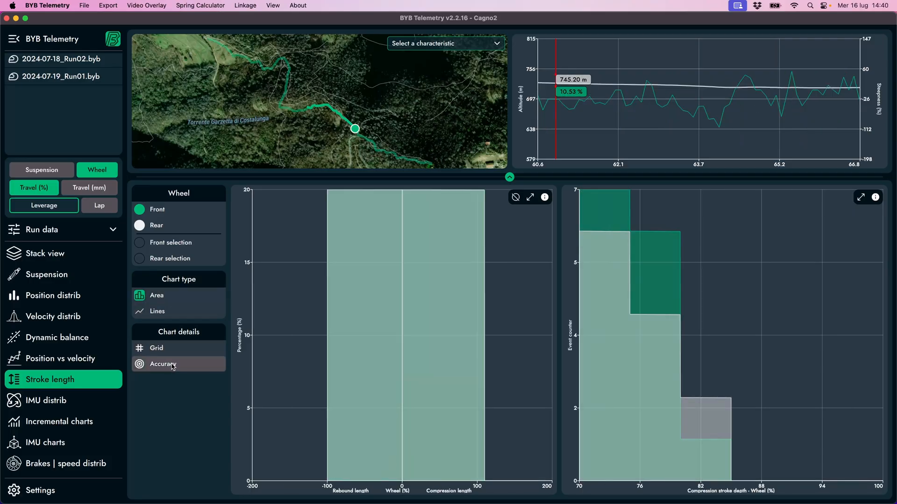
click(162, 363)
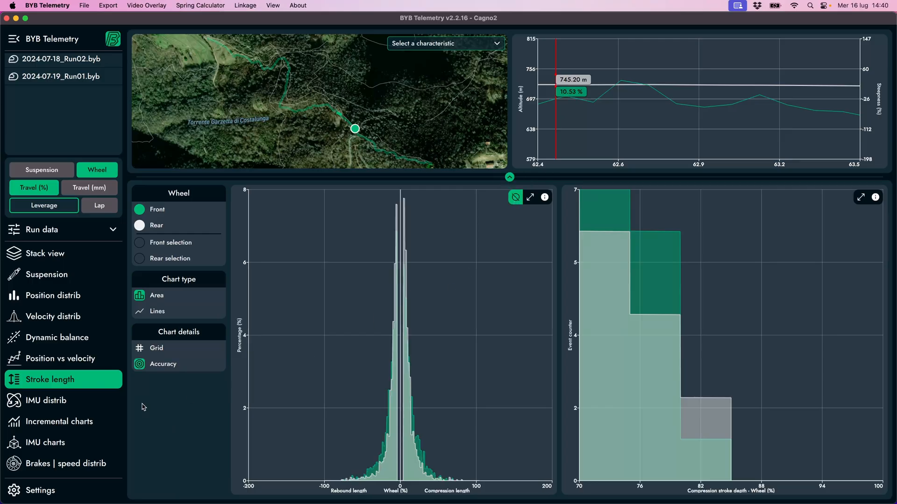
click(47, 400)
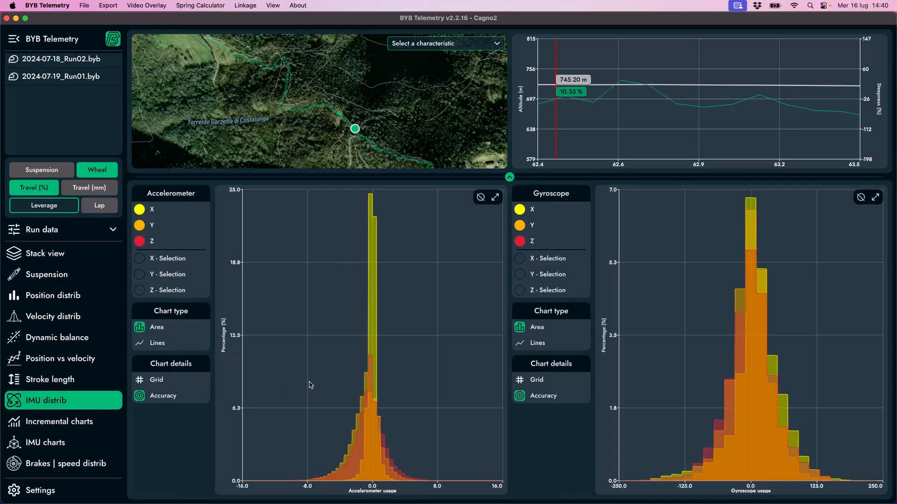
mouse_move(240, 281)
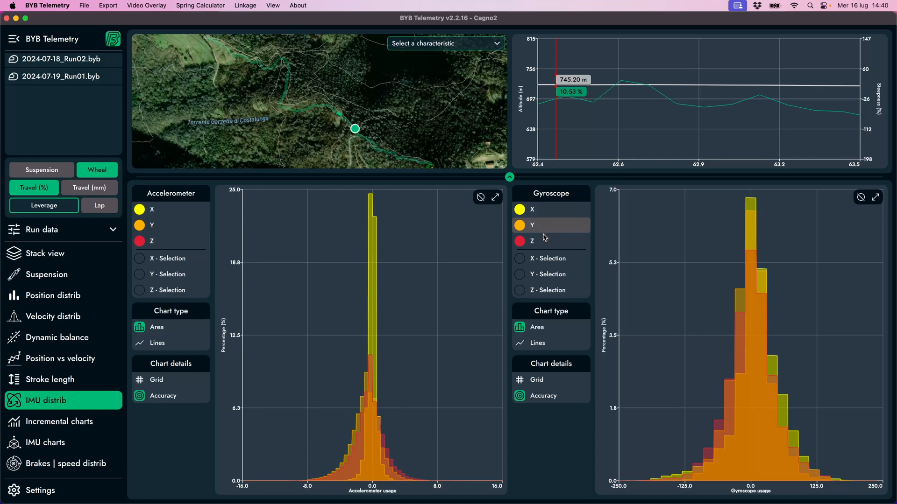
Browse the incremental usage charts, then show the acceleration versus front wheel position scatter
click(157, 343)
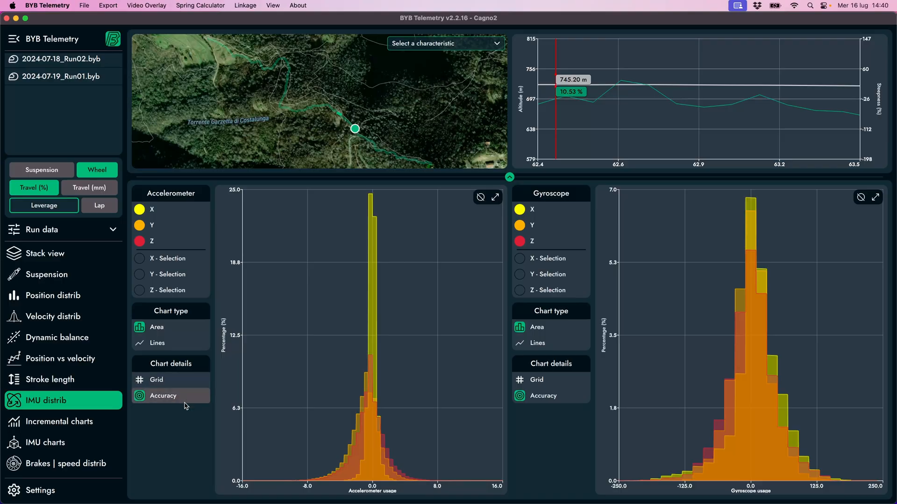
mouse_move(193, 399)
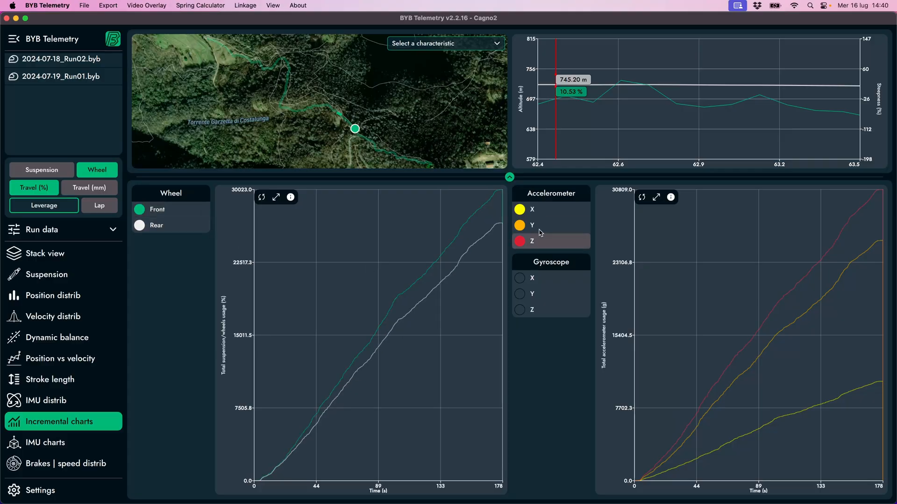
click(45, 442)
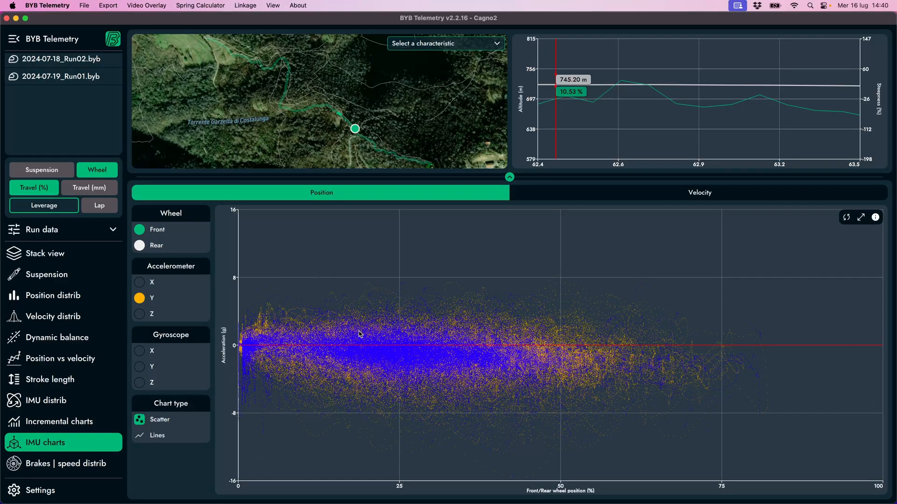
mouse_move(355, 372)
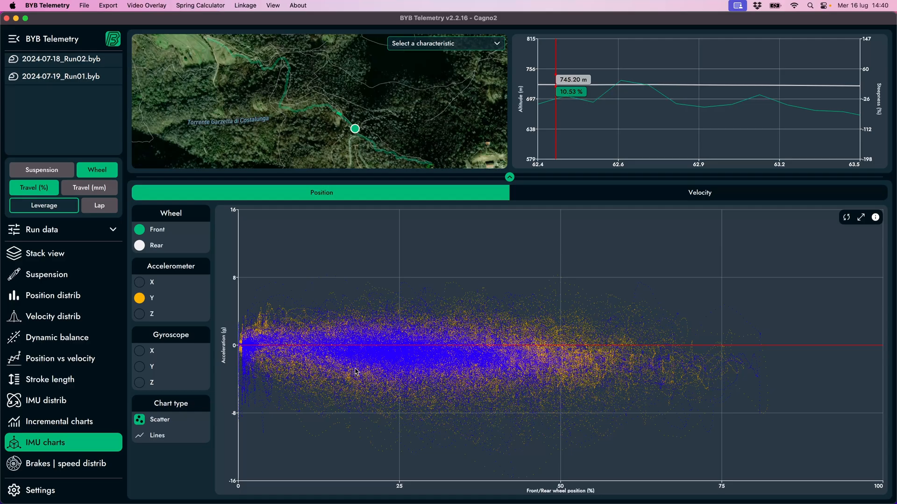
mouse_move(338, 210)
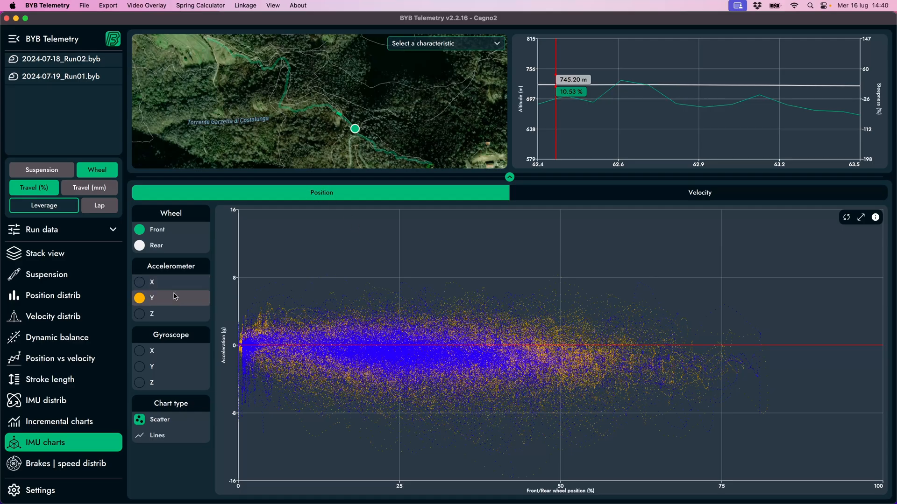
mouse_move(161, 284)
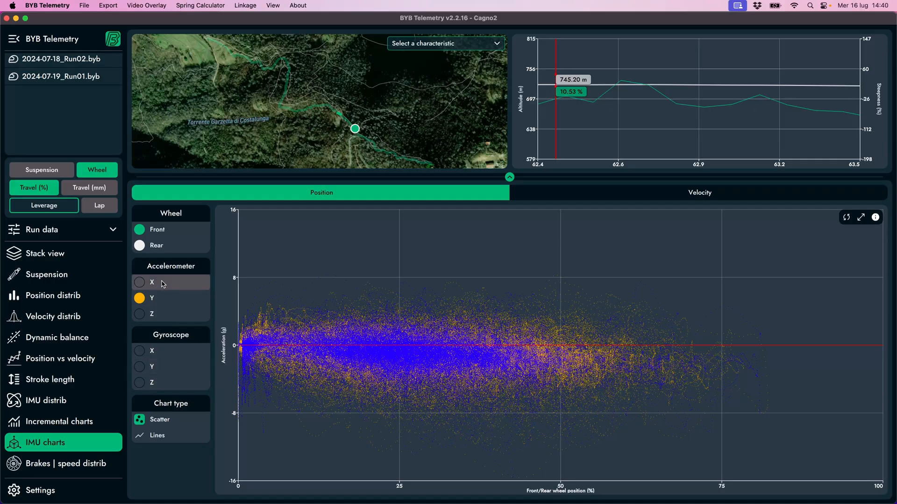
click(157, 436)
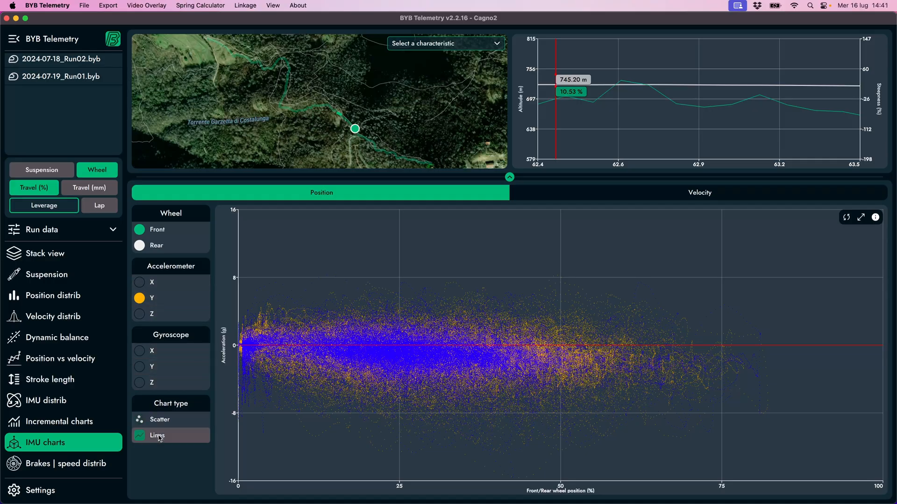
click(139, 419)
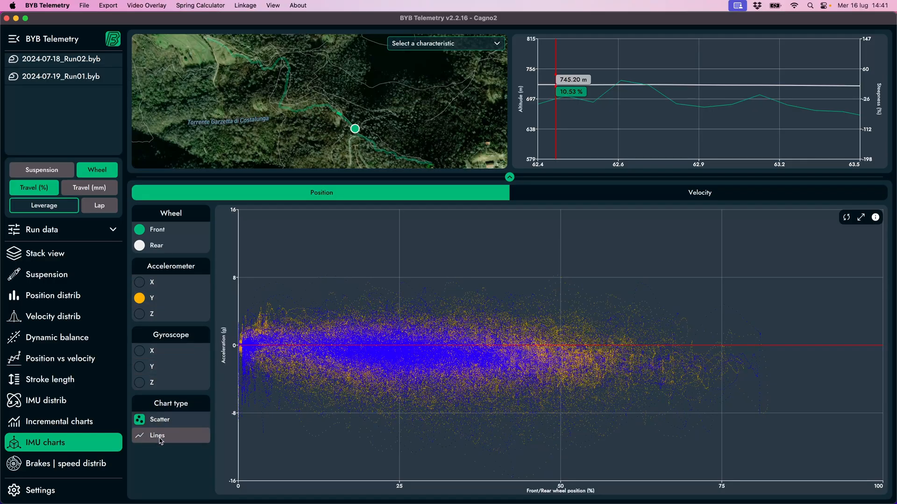
mouse_move(847, 218)
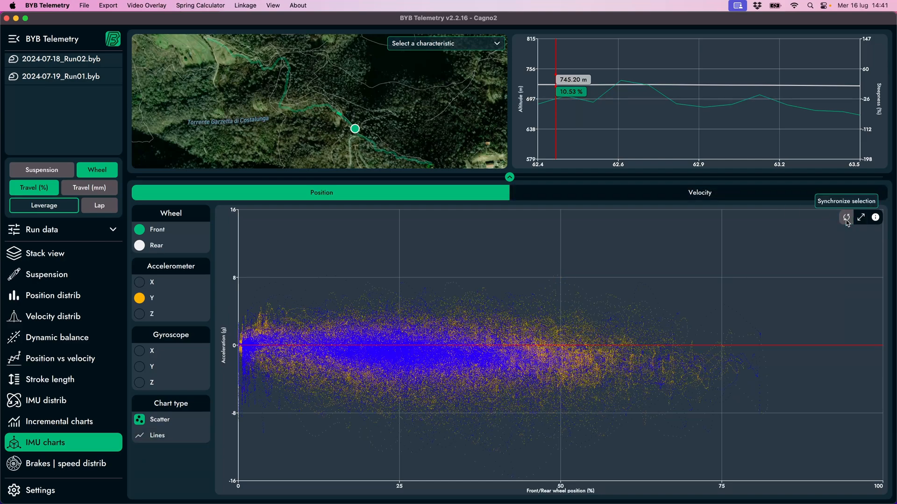
click(699, 193)
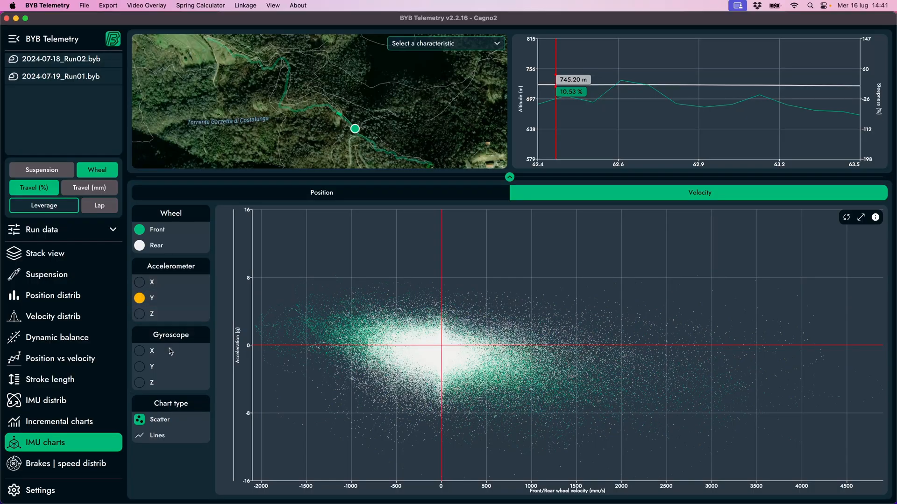
mouse_move(180, 247)
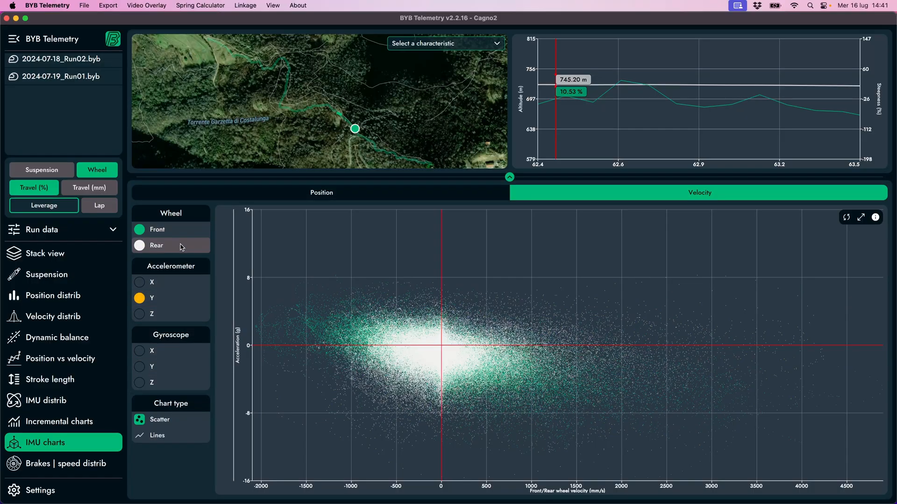
mouse_move(169, 437)
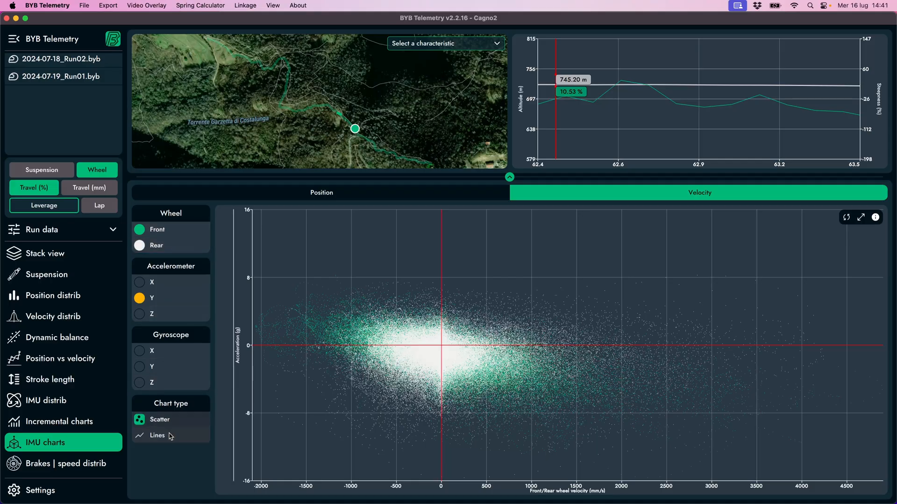
click(156, 436)
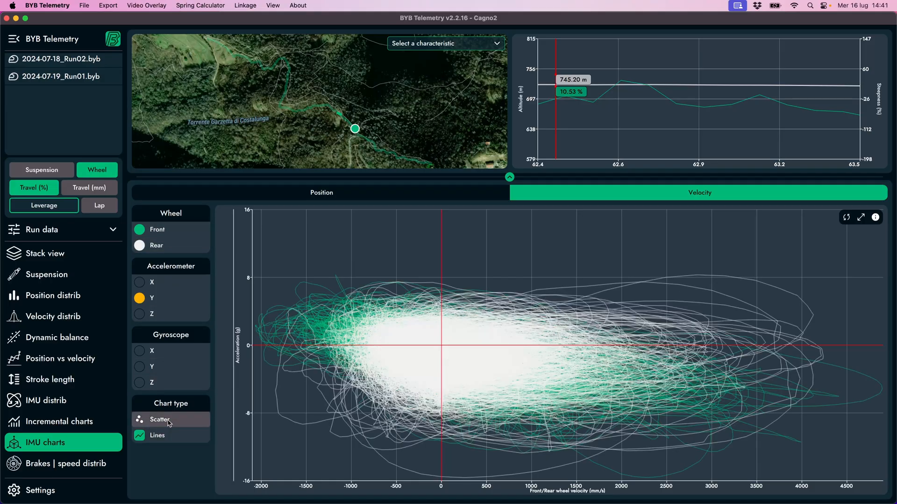
click(160, 420)
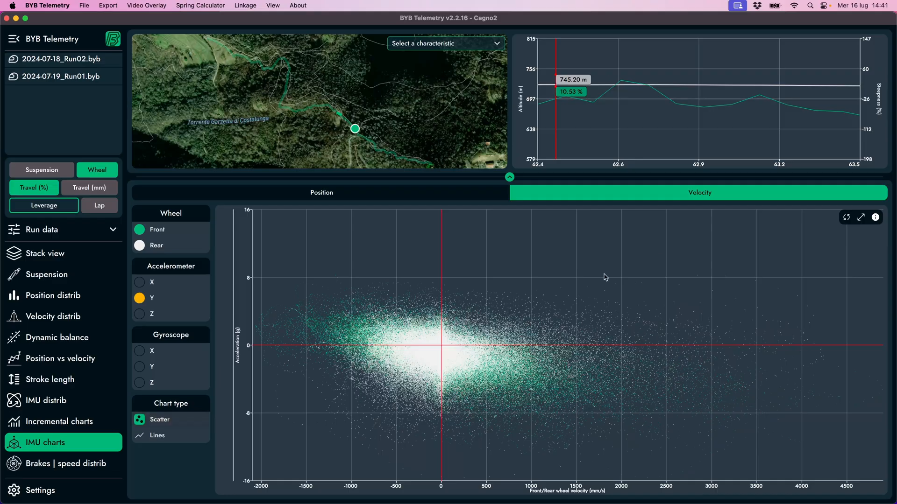
mouse_move(59, 358)
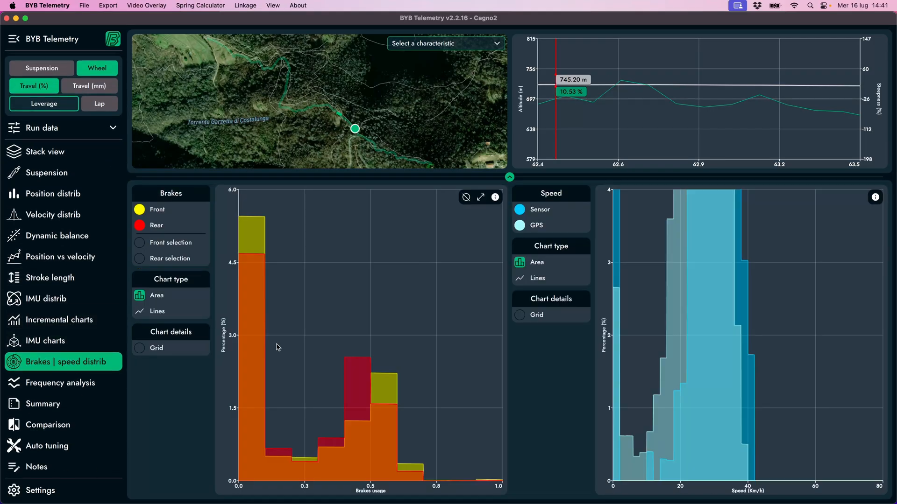
mouse_move(297, 387)
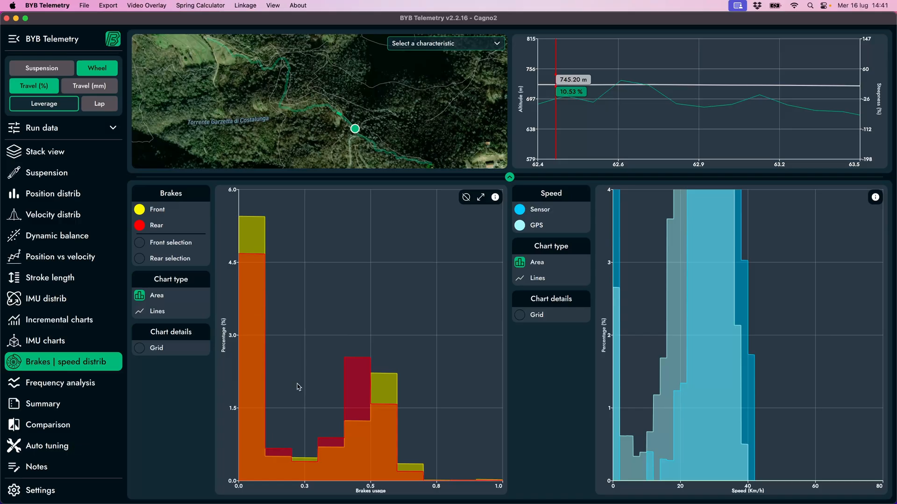
Toggle the grid on and back off for the brake and speed distribution histograms
click(156, 311)
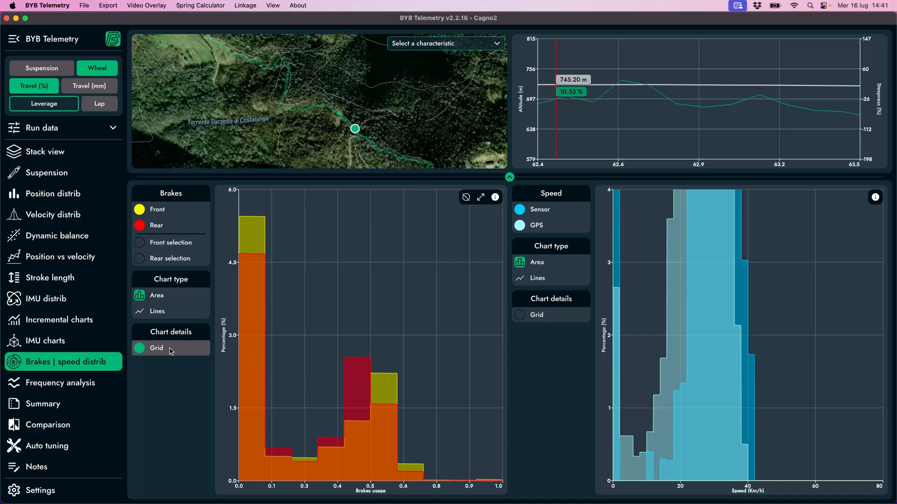
click(139, 348)
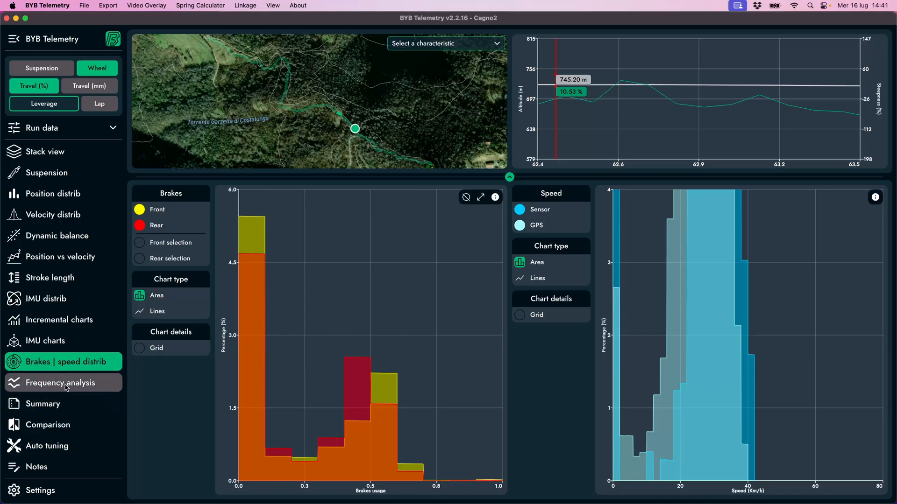
Show the wheel frequency spectrum as scatter then lines, with the front wheel re-enabled
click(60, 383)
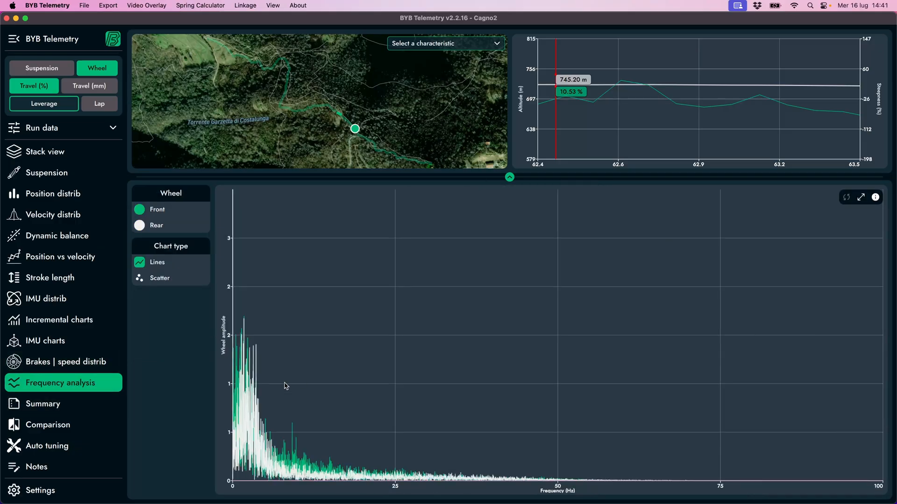
click(160, 279)
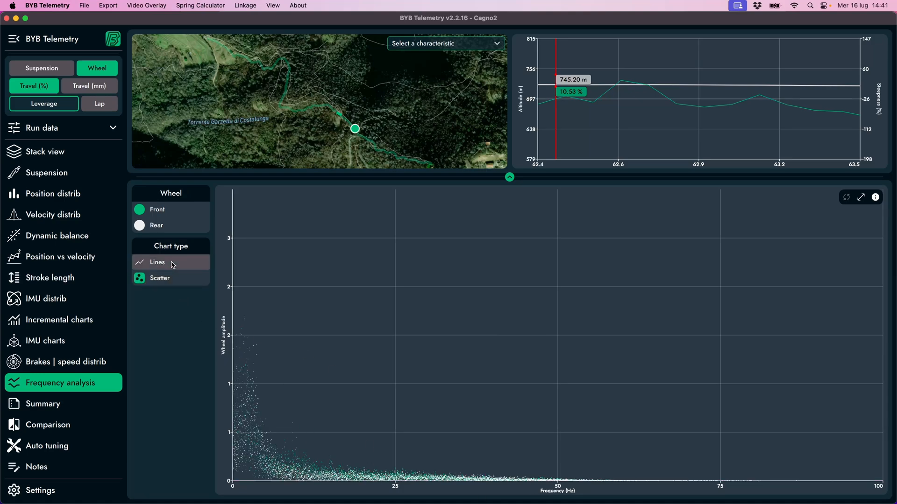
click(157, 262)
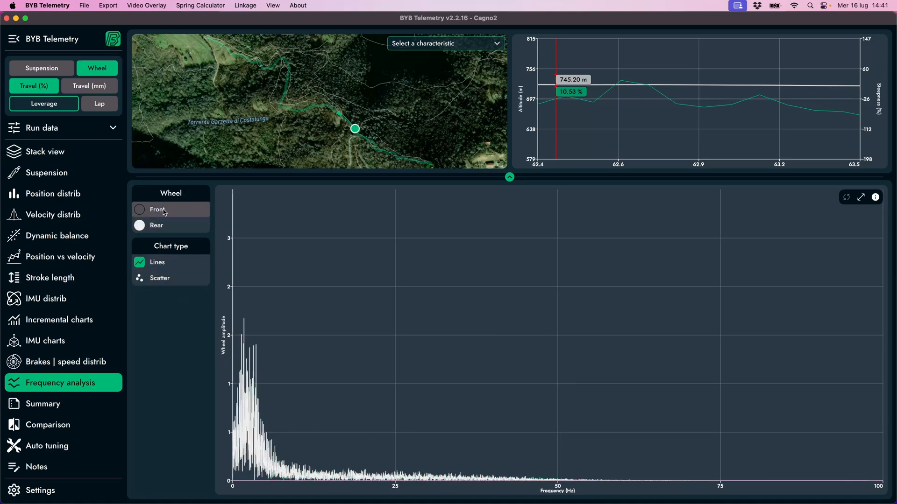
click(139, 209)
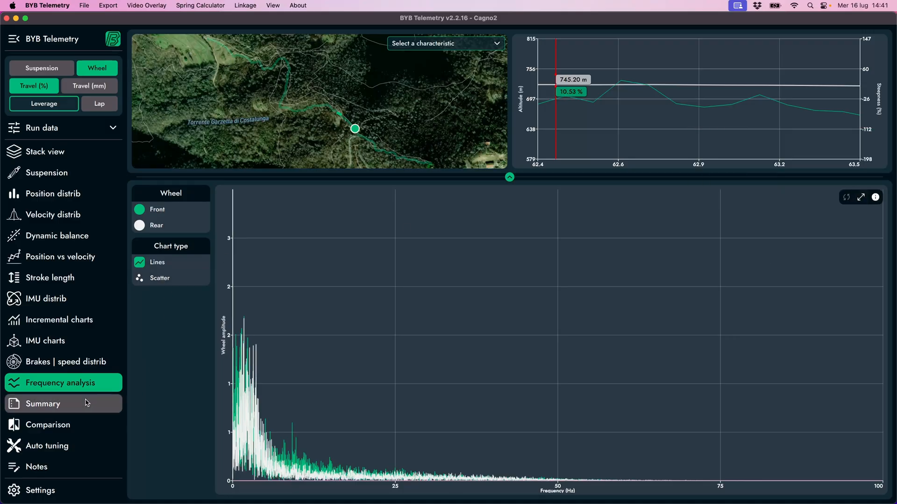
Show the run Summary statistics and synchronize them with the chart selection
click(43, 403)
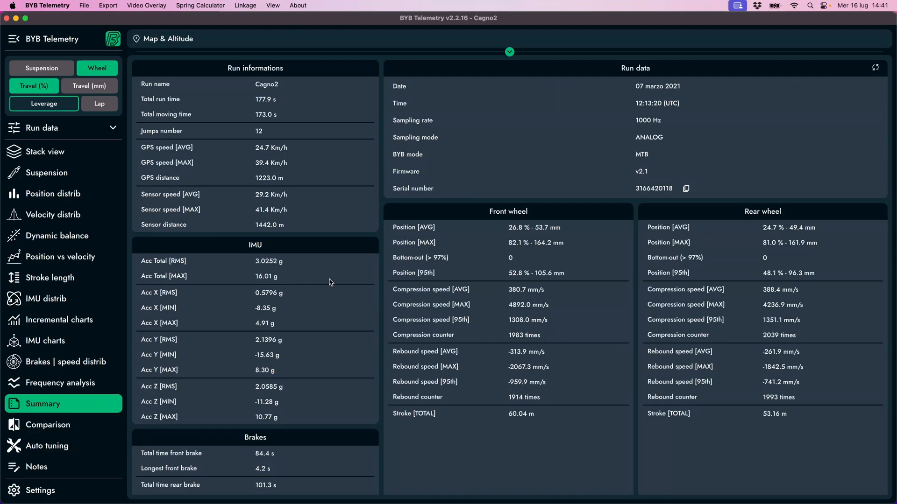
mouse_move(336, 287)
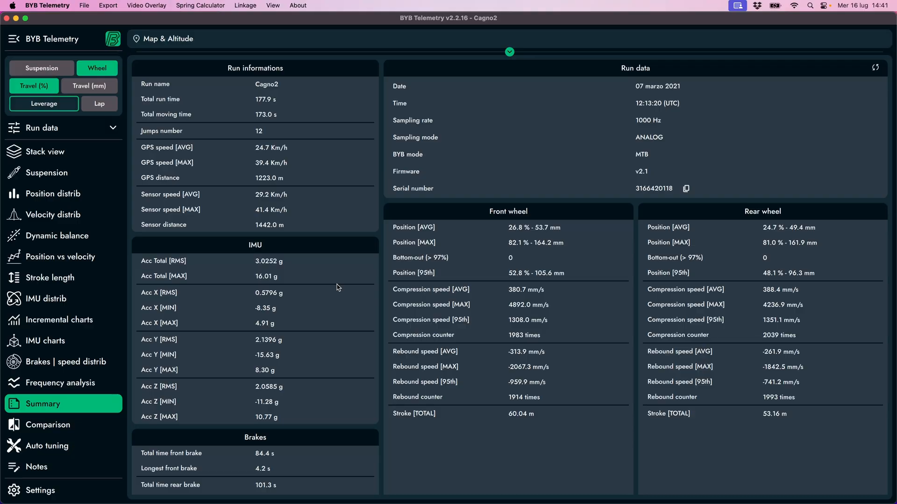
mouse_move(875, 68)
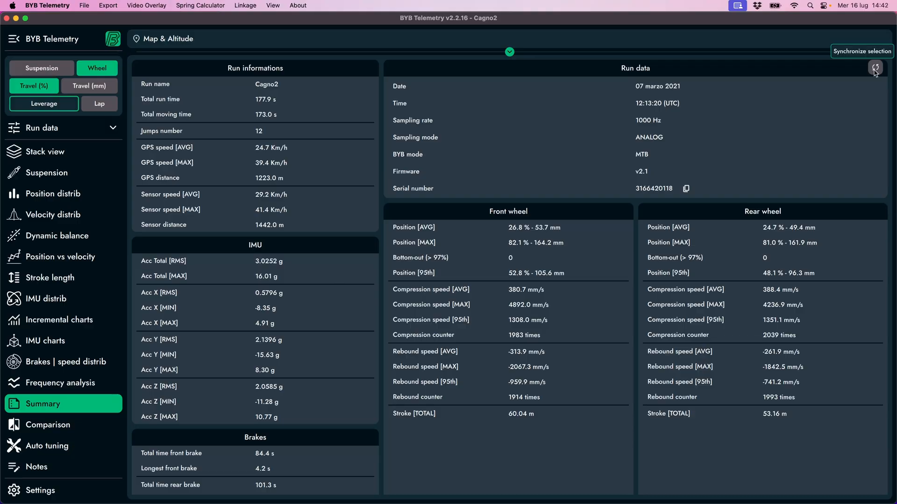
click(509, 51)
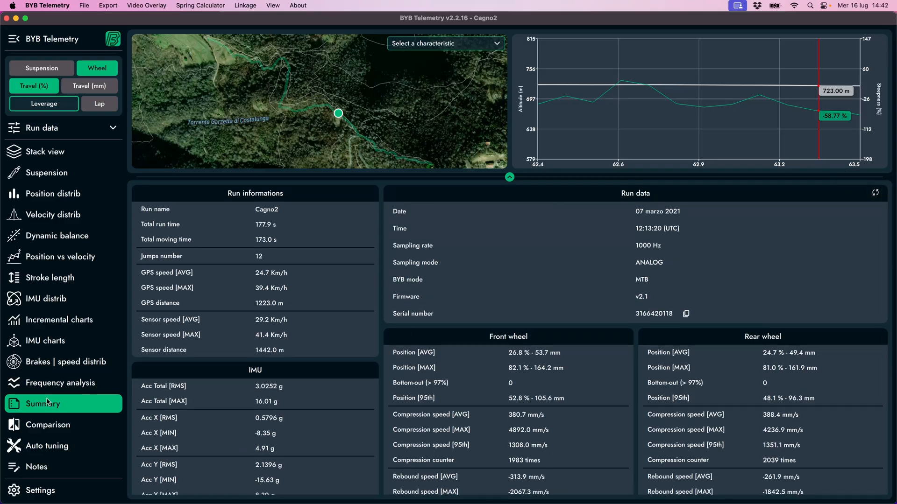
Start loading a comparison run, cancel the file dialog, then move to Auto tuning
click(47, 424)
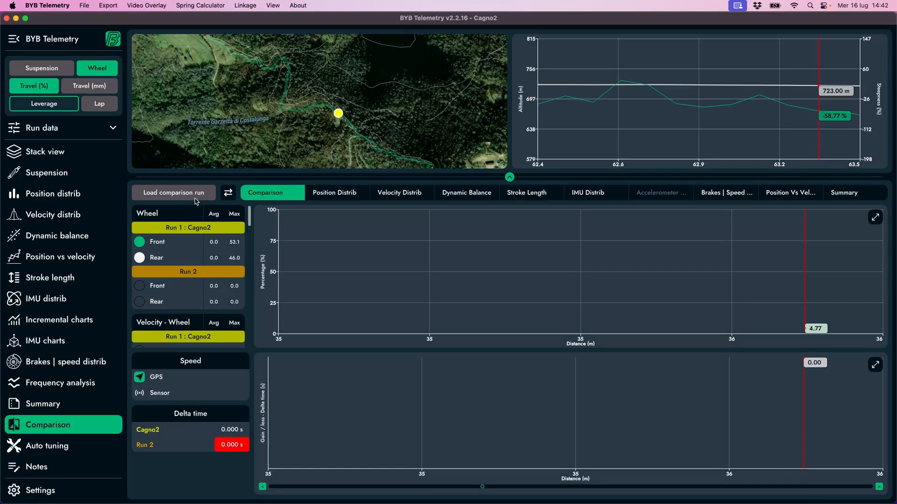
click(173, 192)
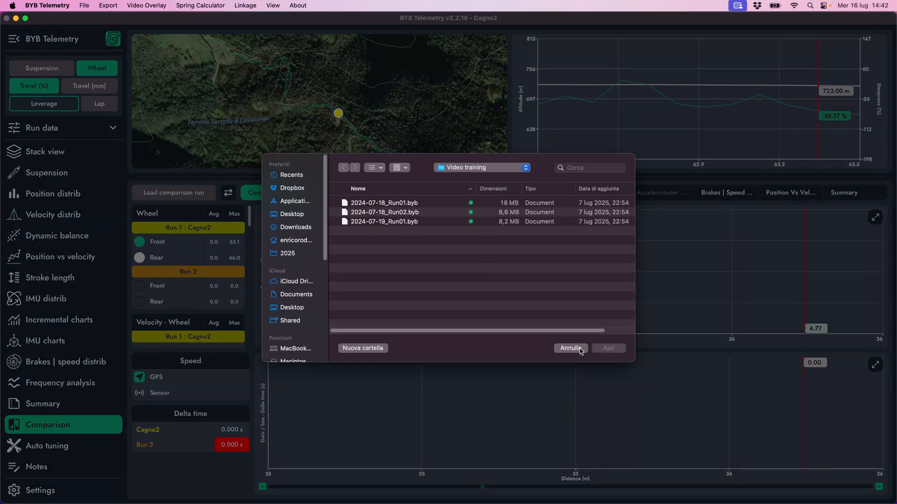
click(570, 348)
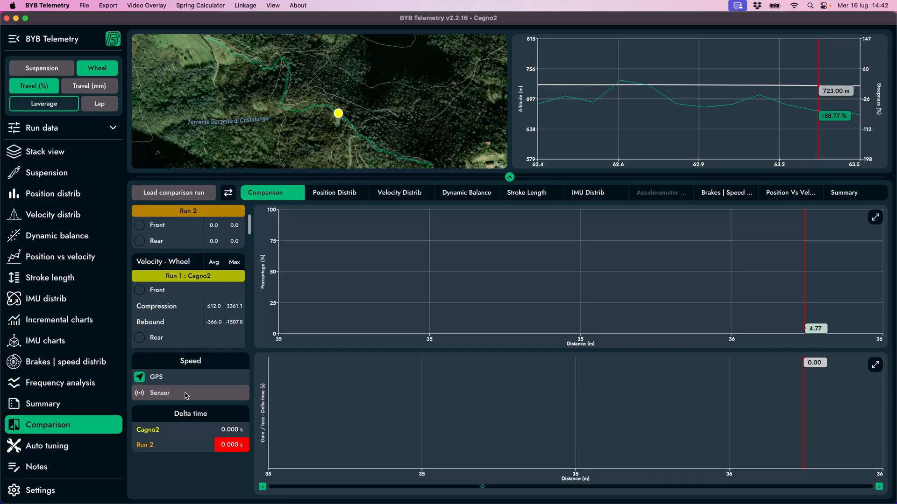
click(46, 445)
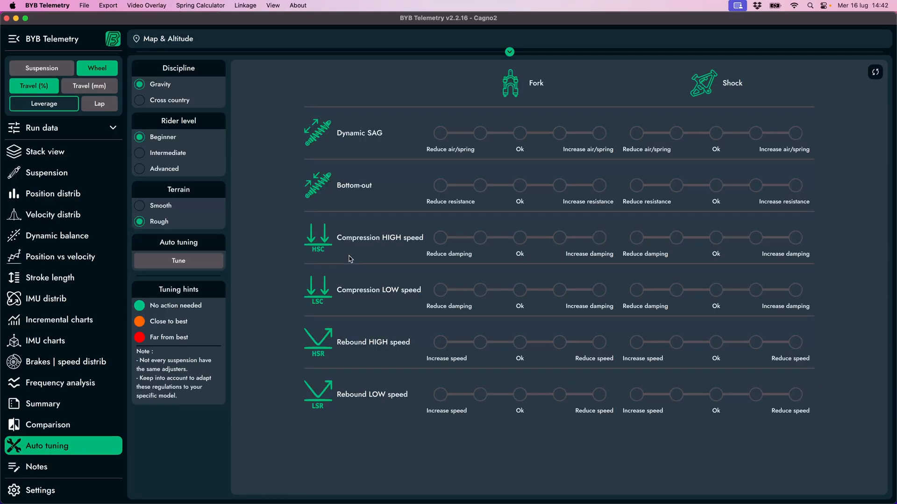
mouse_move(240, 147)
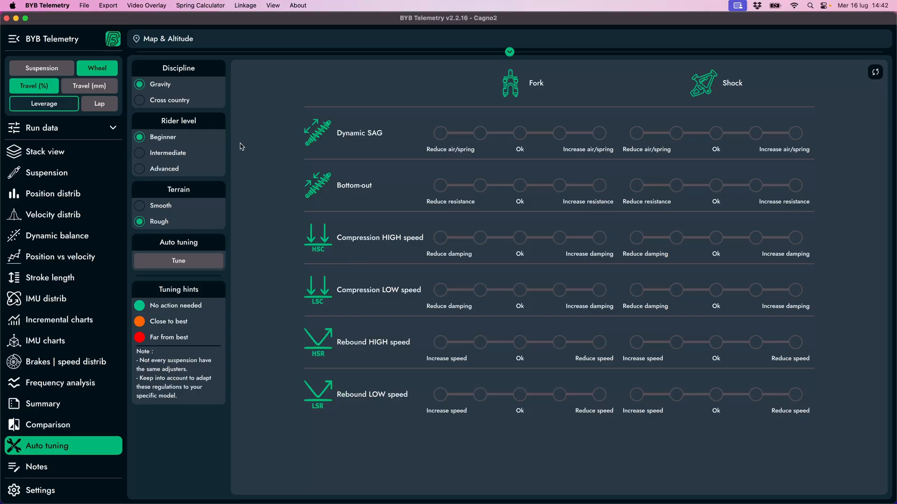
mouse_move(168, 100)
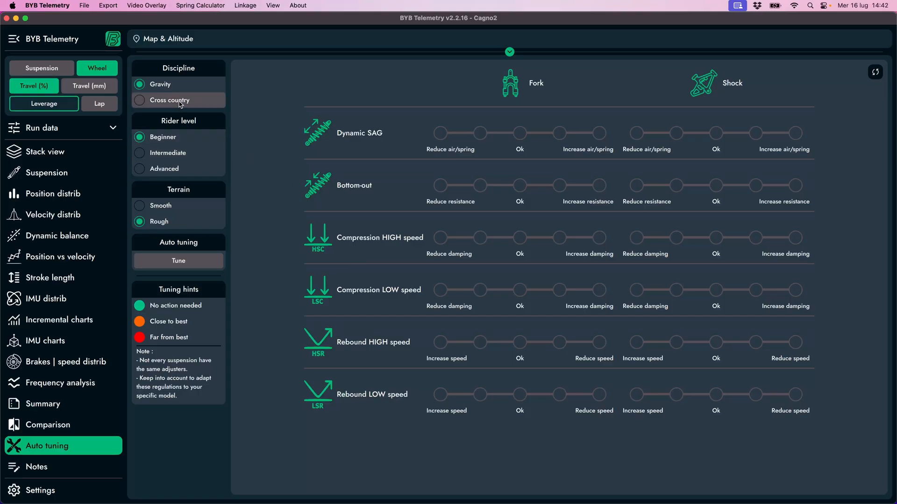
Tune the suspension for an Intermediate rider, view the Notes, then bring up Settings
click(139, 84)
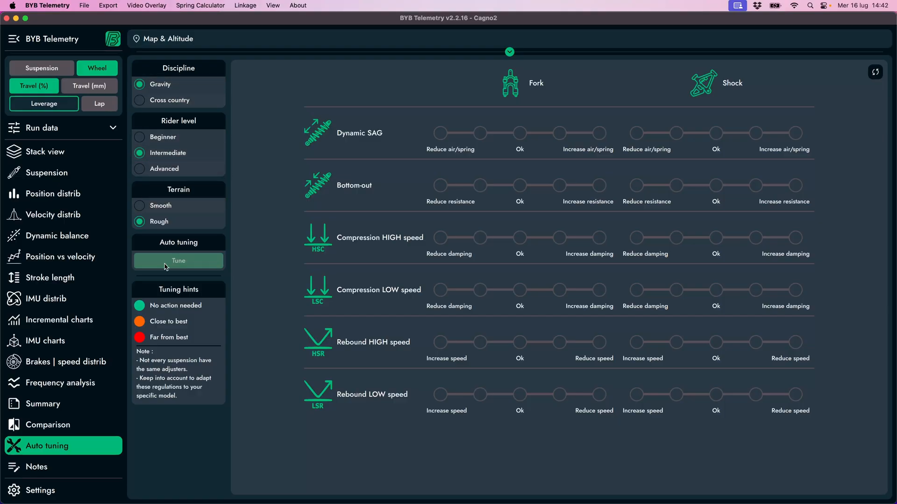
click(178, 261)
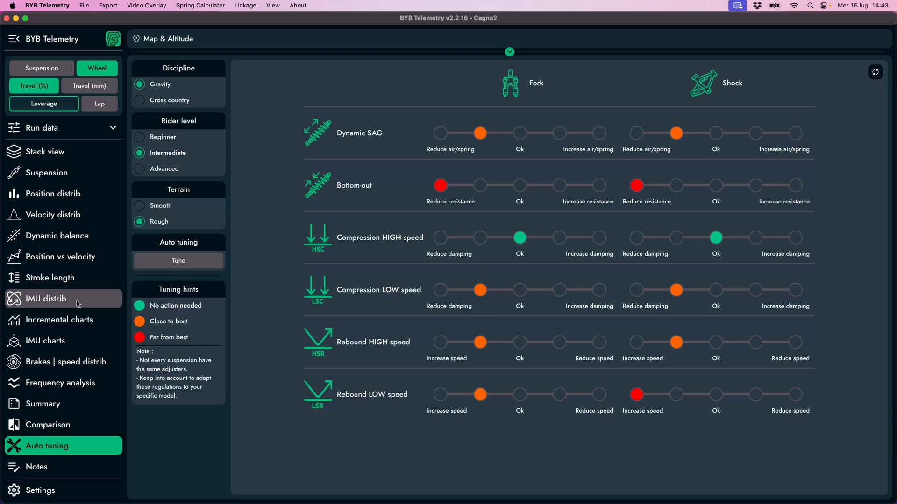
click(37, 467)
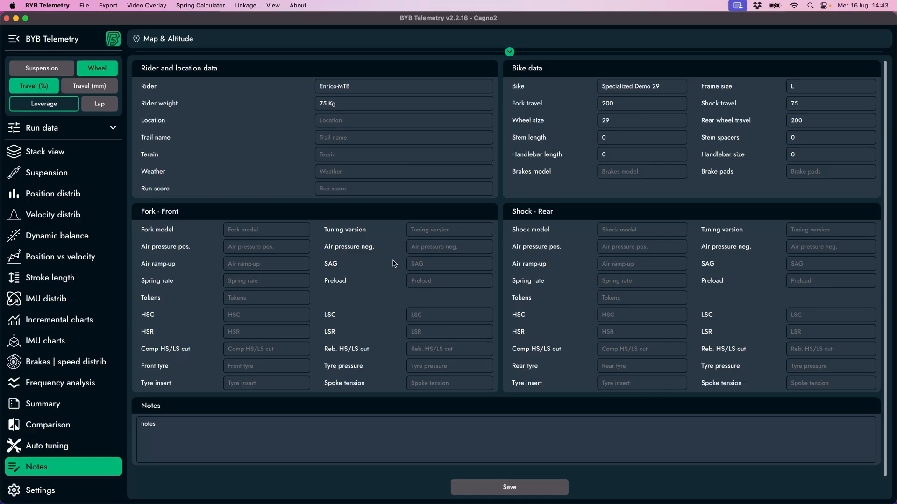
click(404, 188)
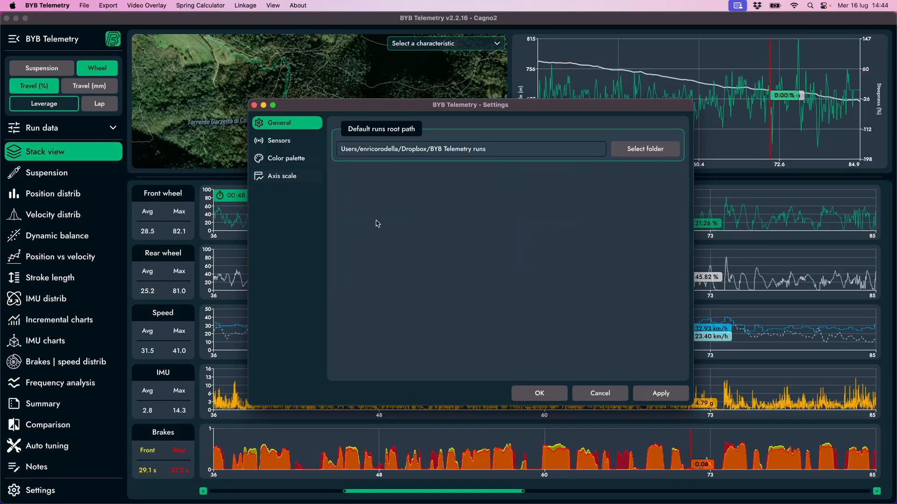
Review the Sensors settings and the rear left sensor length field
click(469, 148)
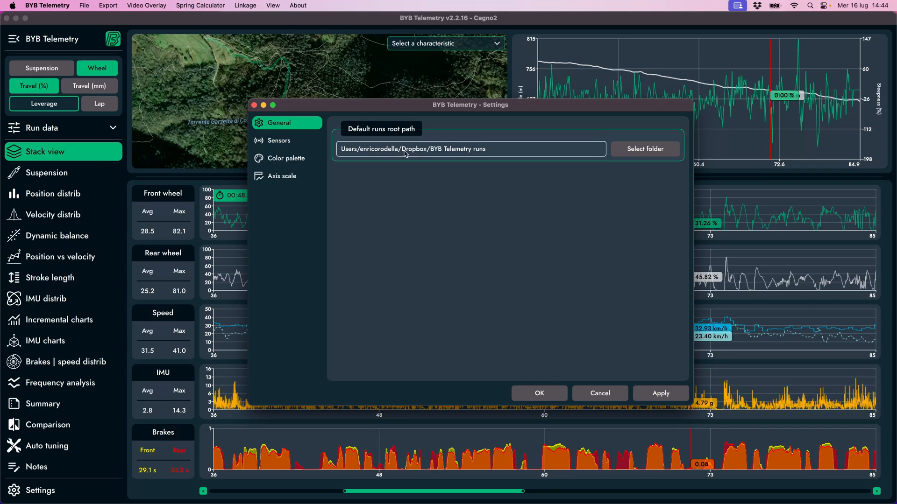
mouse_move(468, 157)
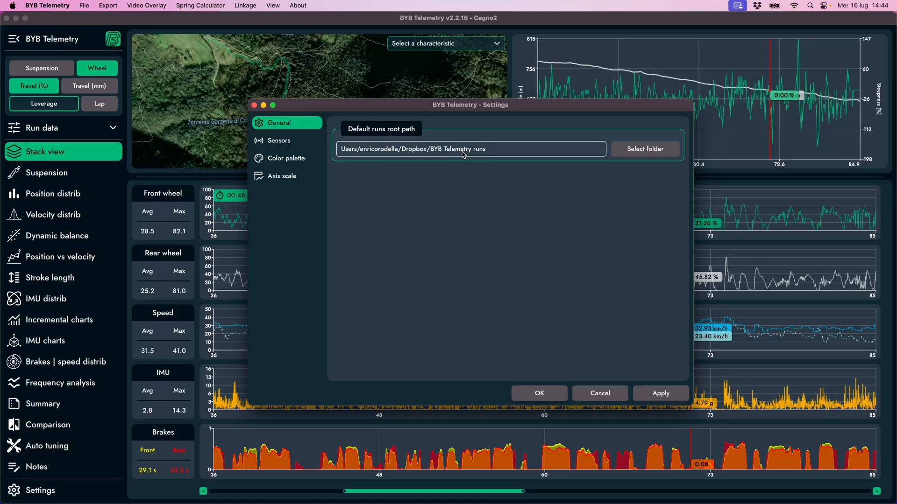
click(279, 140)
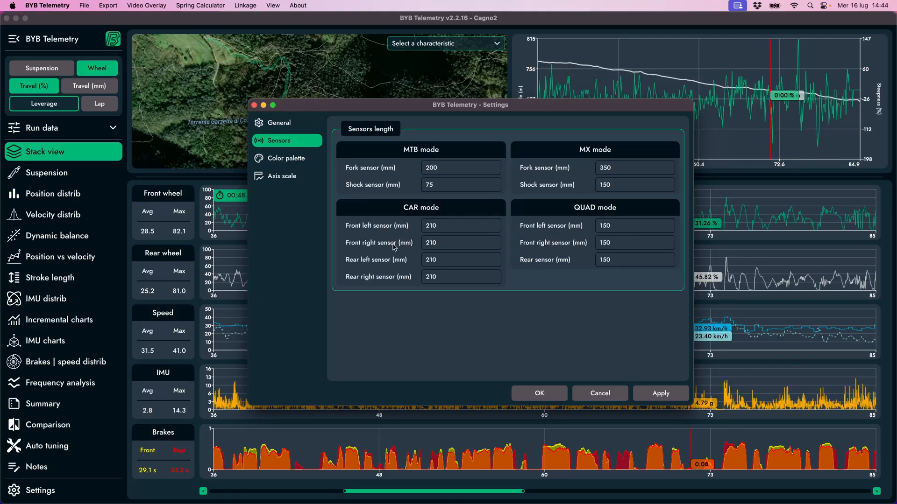
click(461, 260)
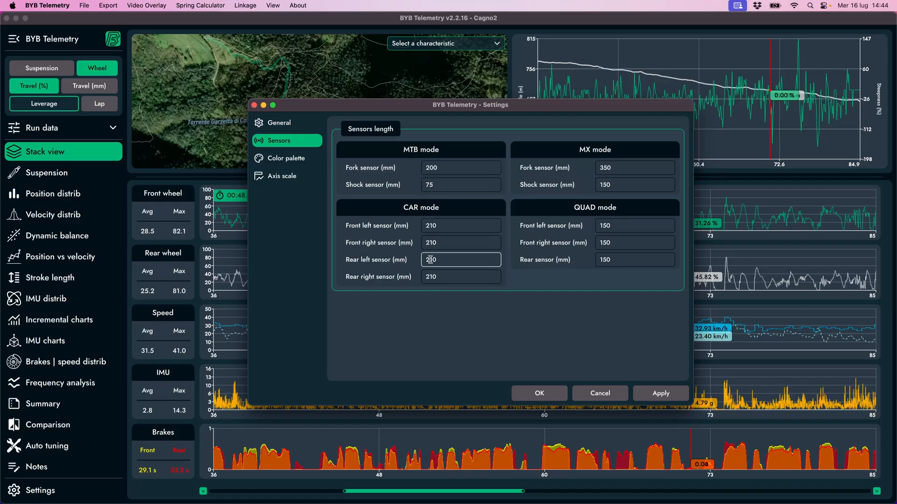
click(460, 276)
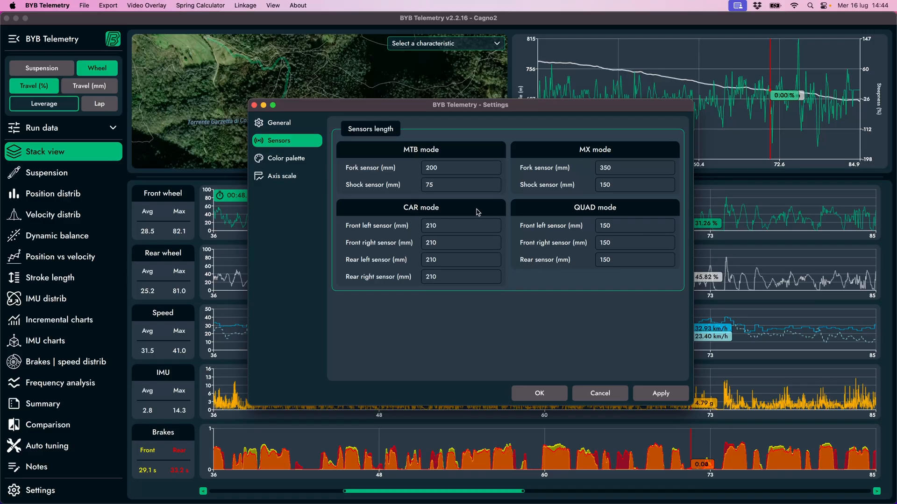
Review the Color palette and Axis scale settings, then close the Settings window
click(285, 159)
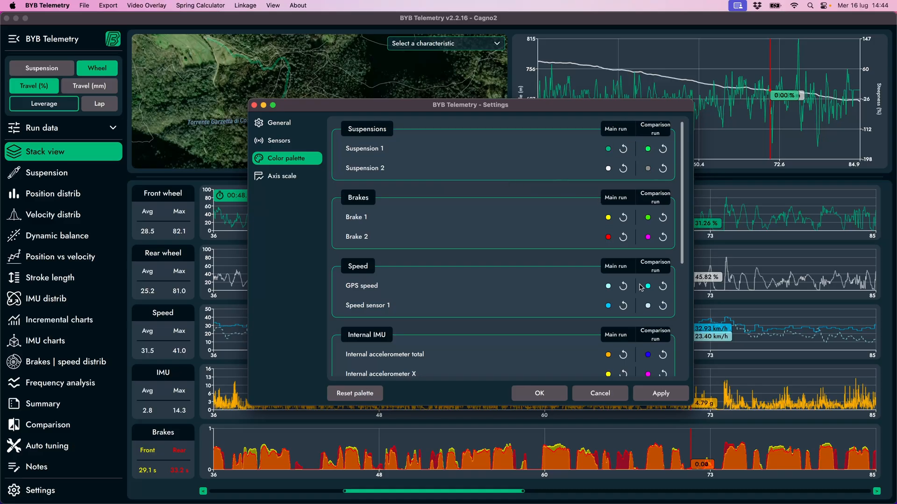
click(281, 177)
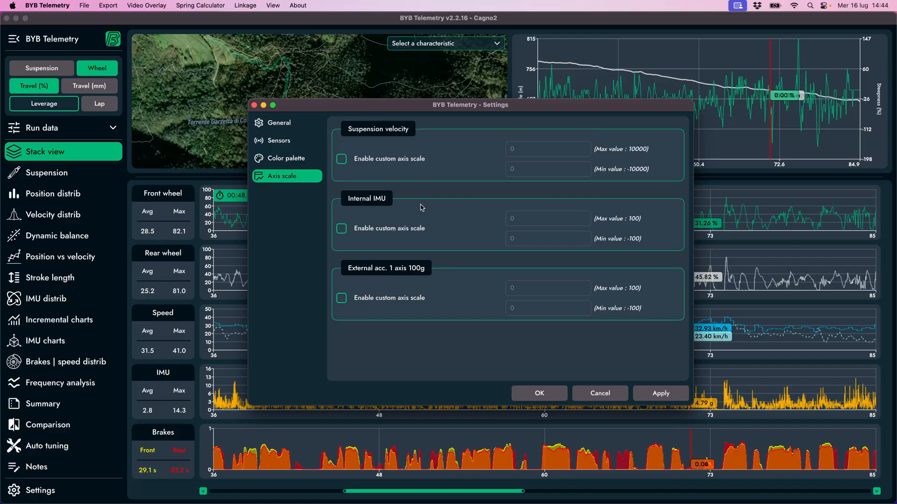
mouse_move(452, 271)
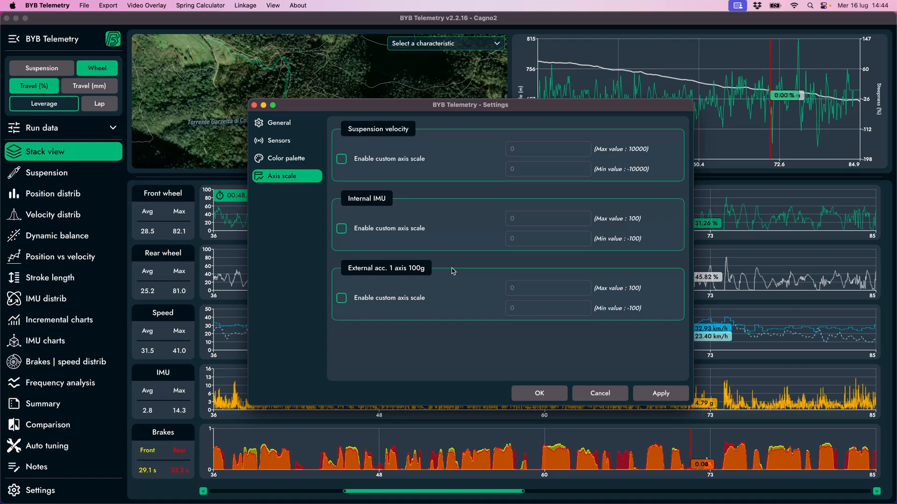
click(84, 6)
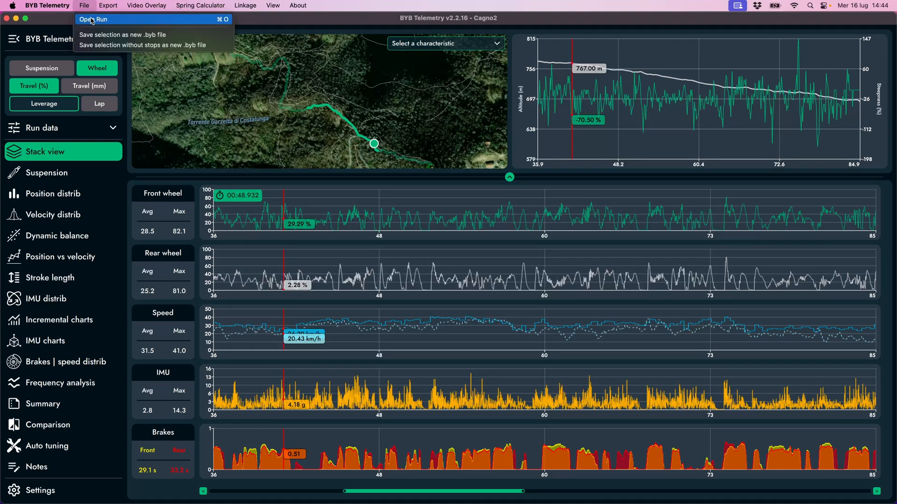
mouse_move(103, 23)
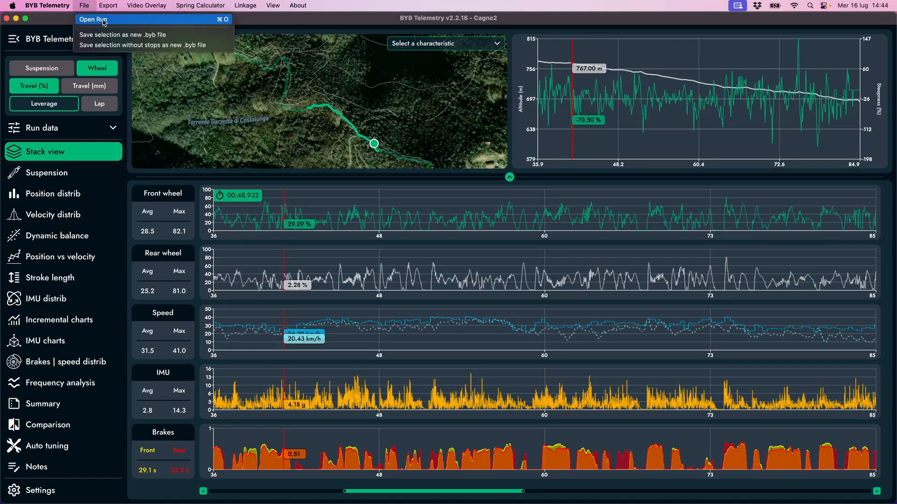
mouse_move(121, 34)
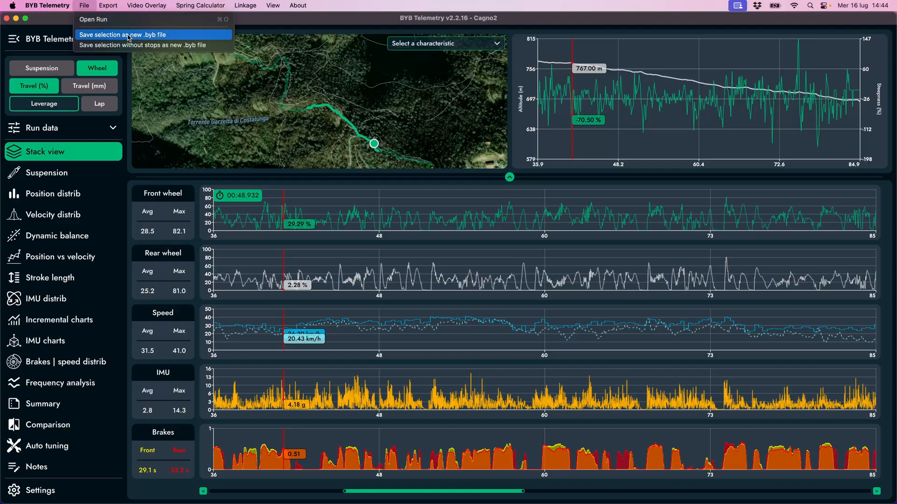
mouse_move(148, 44)
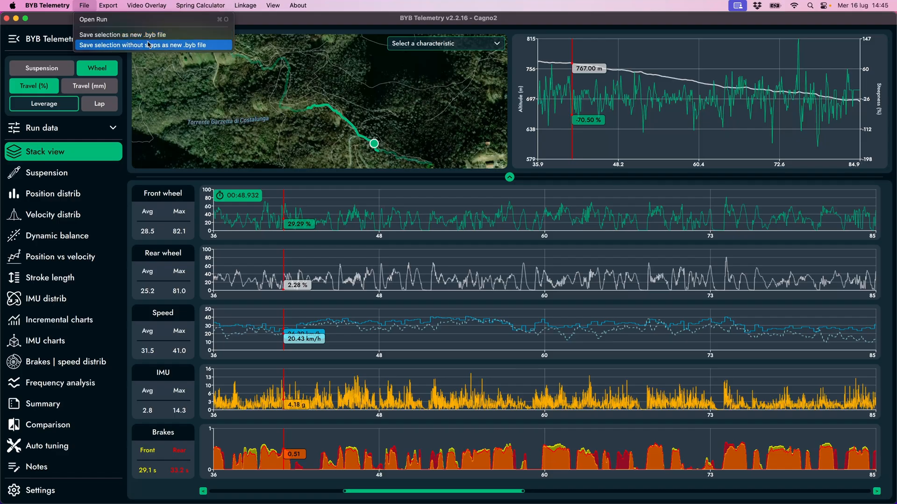
mouse_move(146, 50)
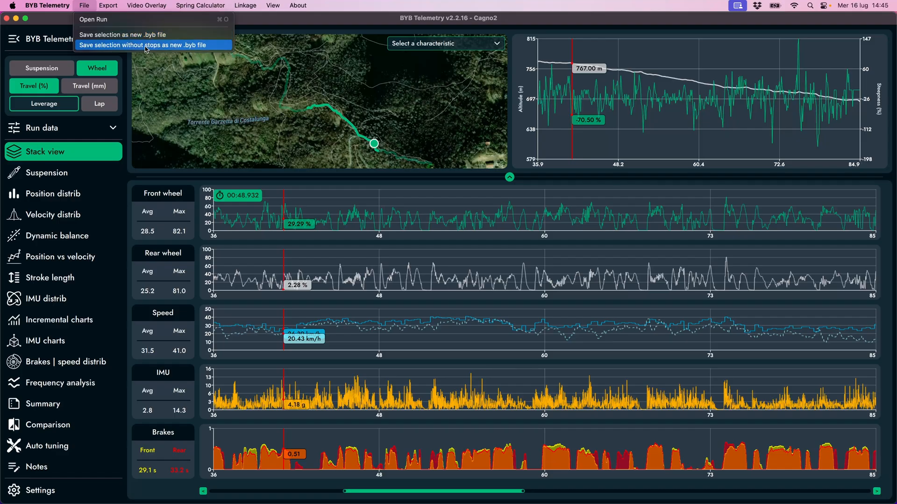
click(107, 6)
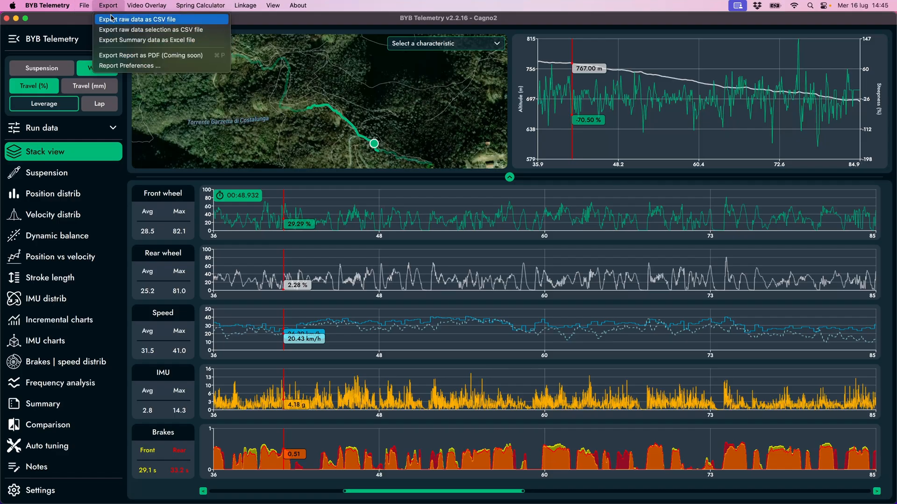
mouse_move(150, 29)
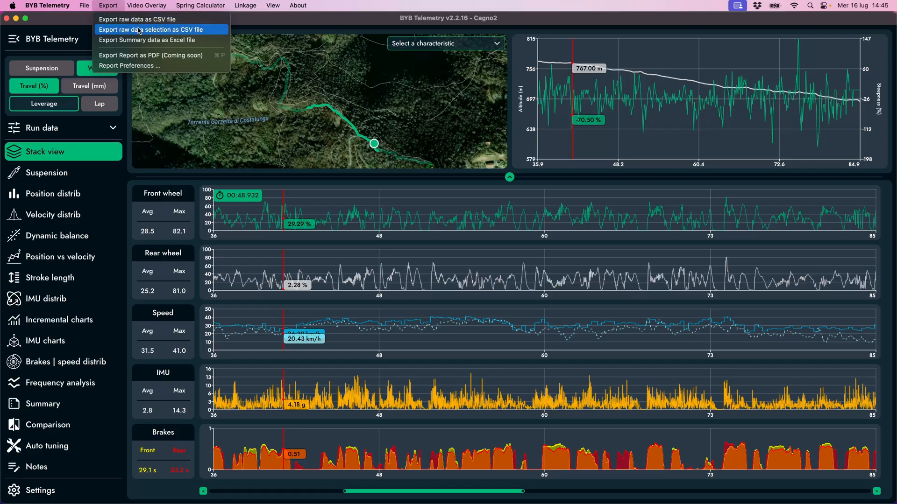
mouse_move(137, 39)
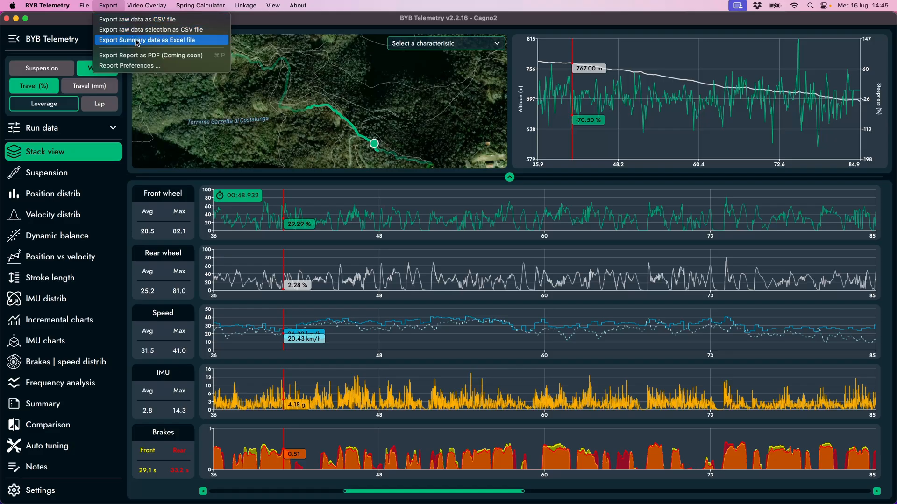
click(147, 6)
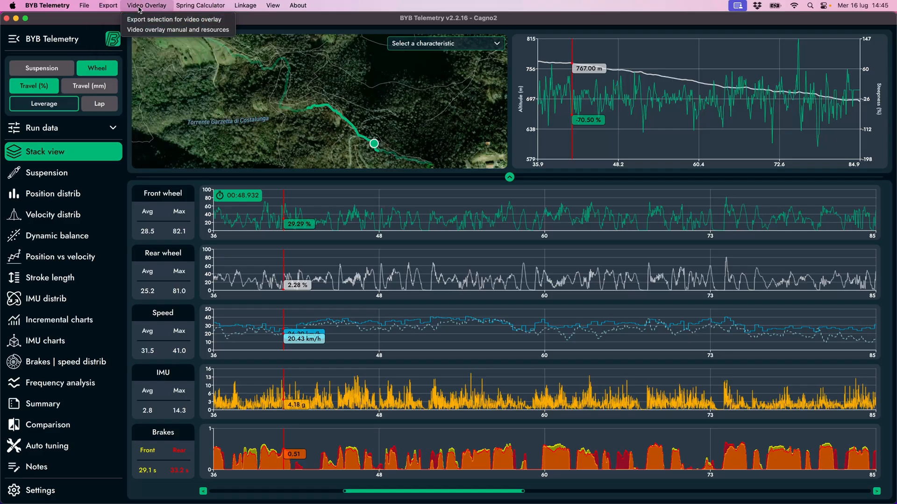
mouse_move(176, 18)
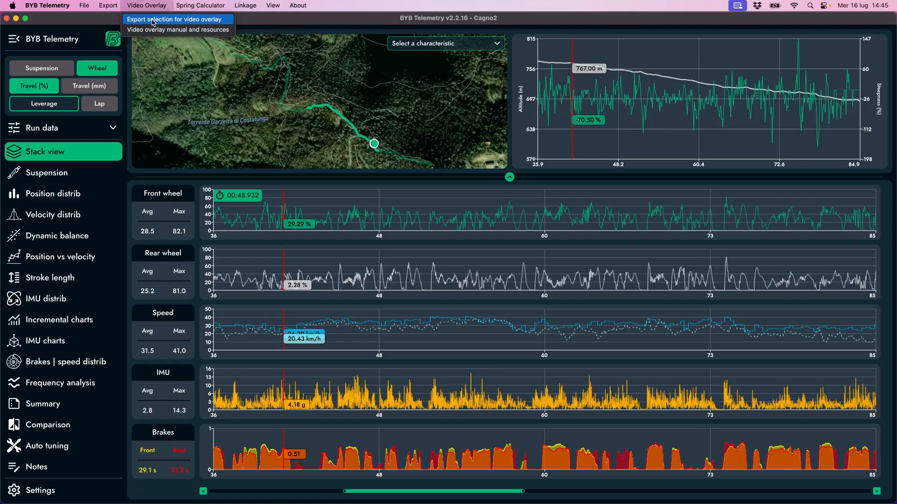
mouse_move(178, 30)
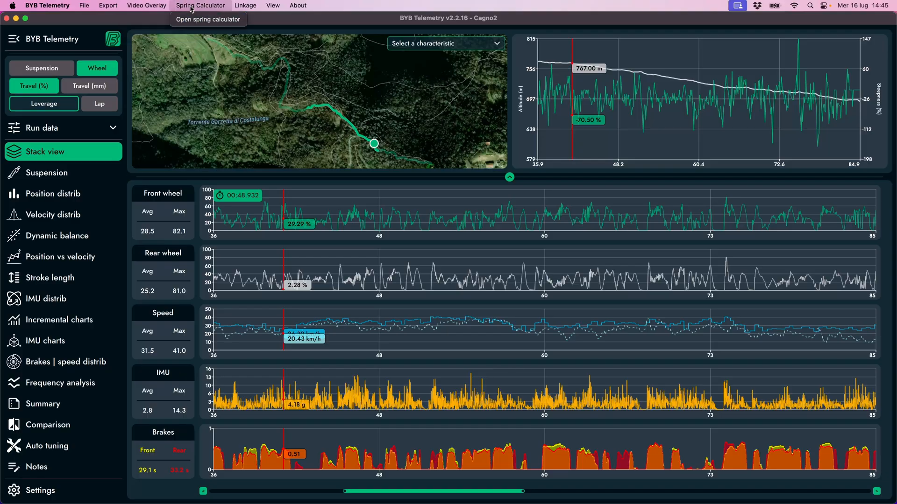
click(200, 6)
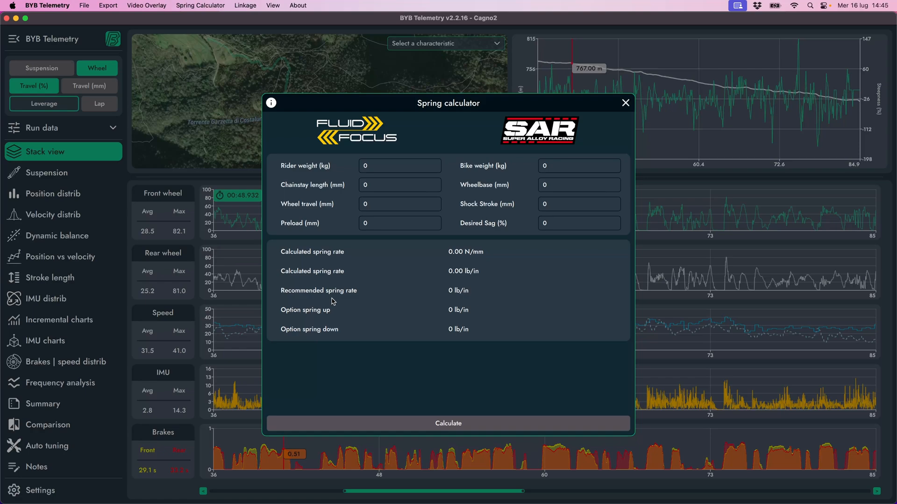
click(625, 102)
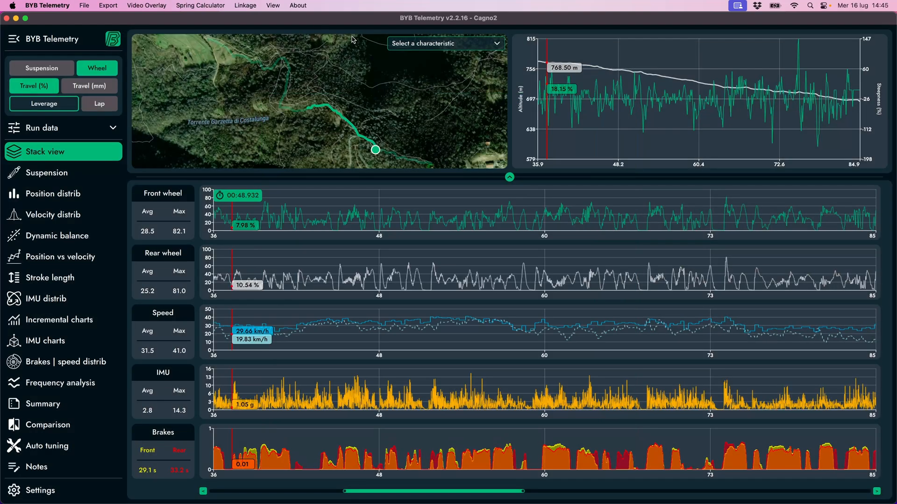
click(245, 6)
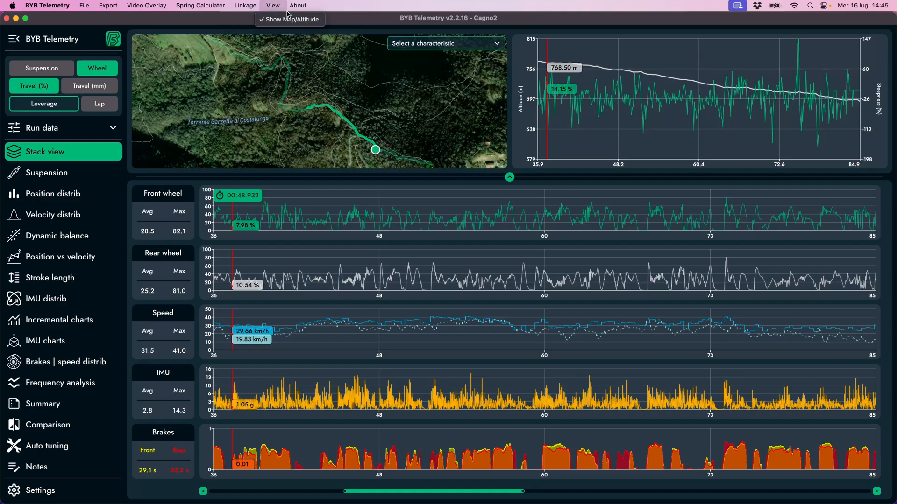
click(297, 6)
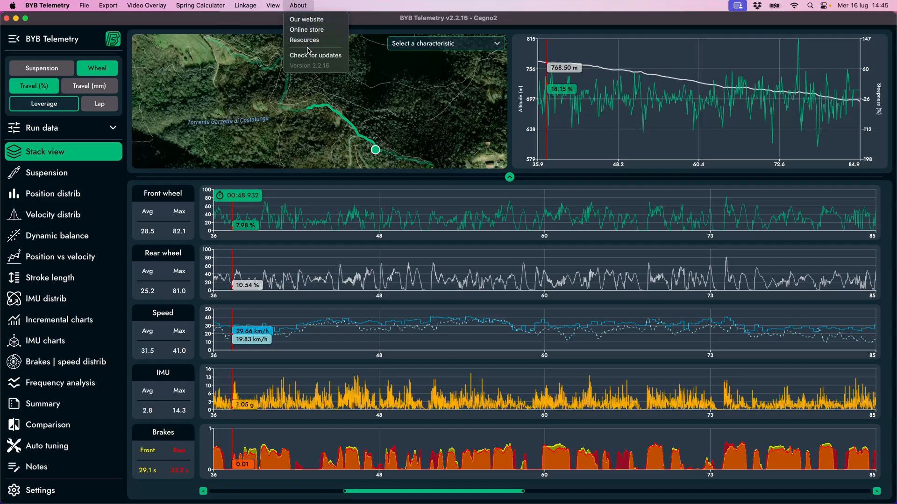
mouse_move(437, 253)
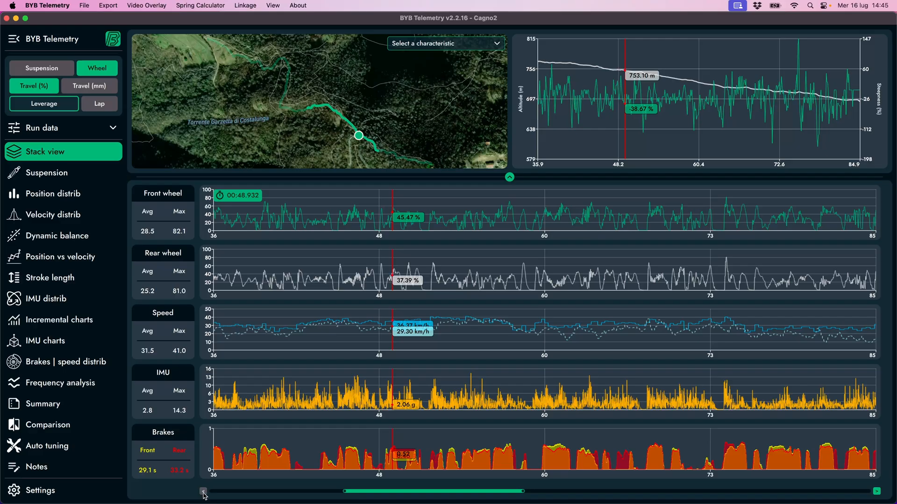
Widen the charted time window to about 35–89 s and colour the map track by Sensor speed
click(881, 490)
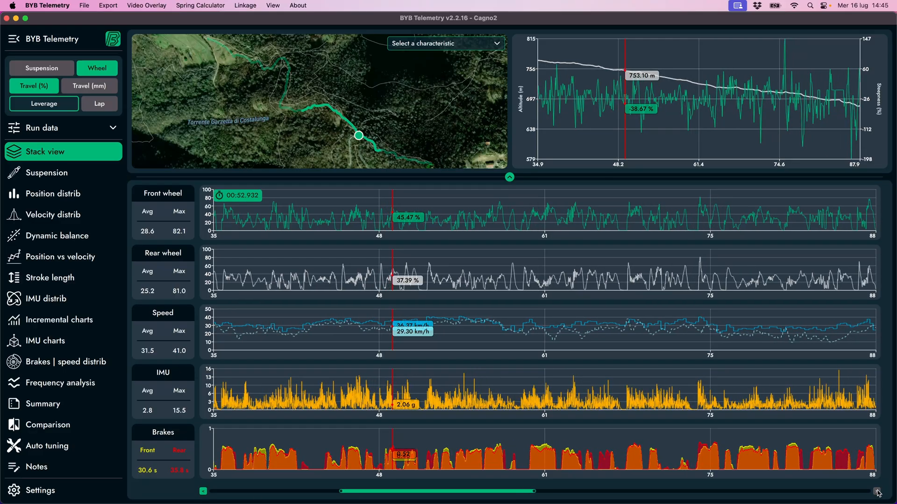
click(891, 490)
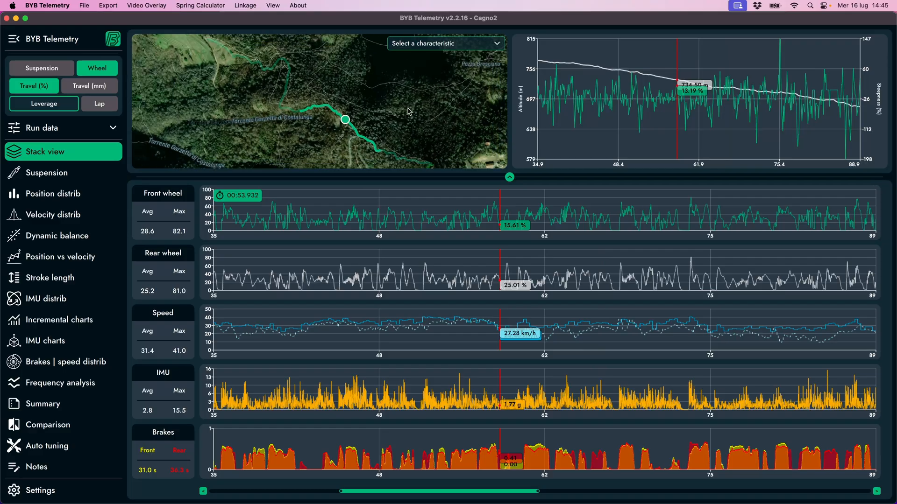
click(444, 43)
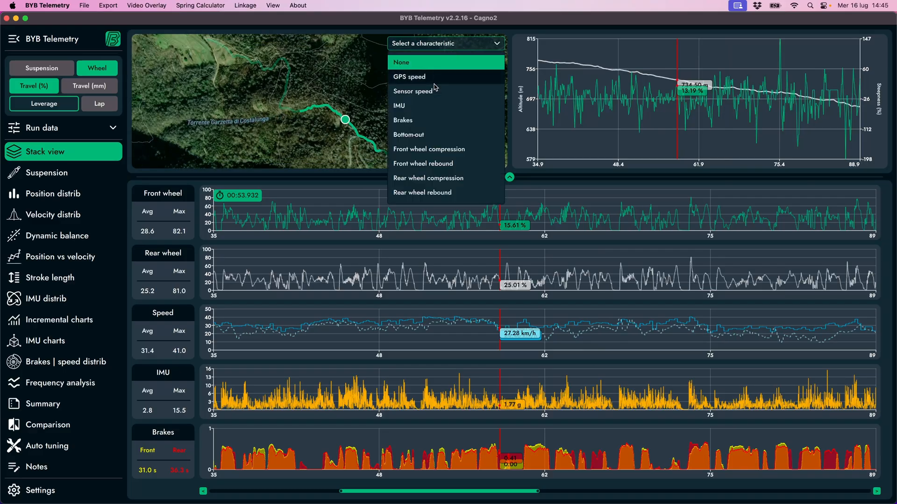
click(412, 91)
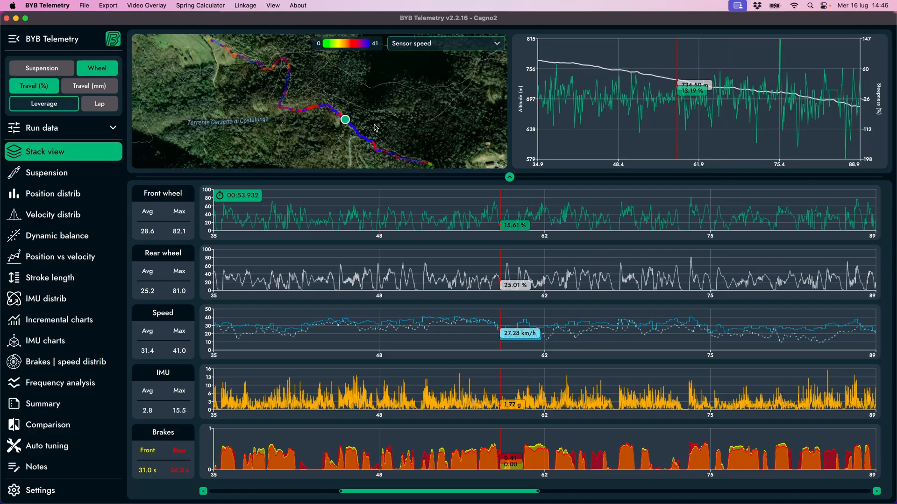